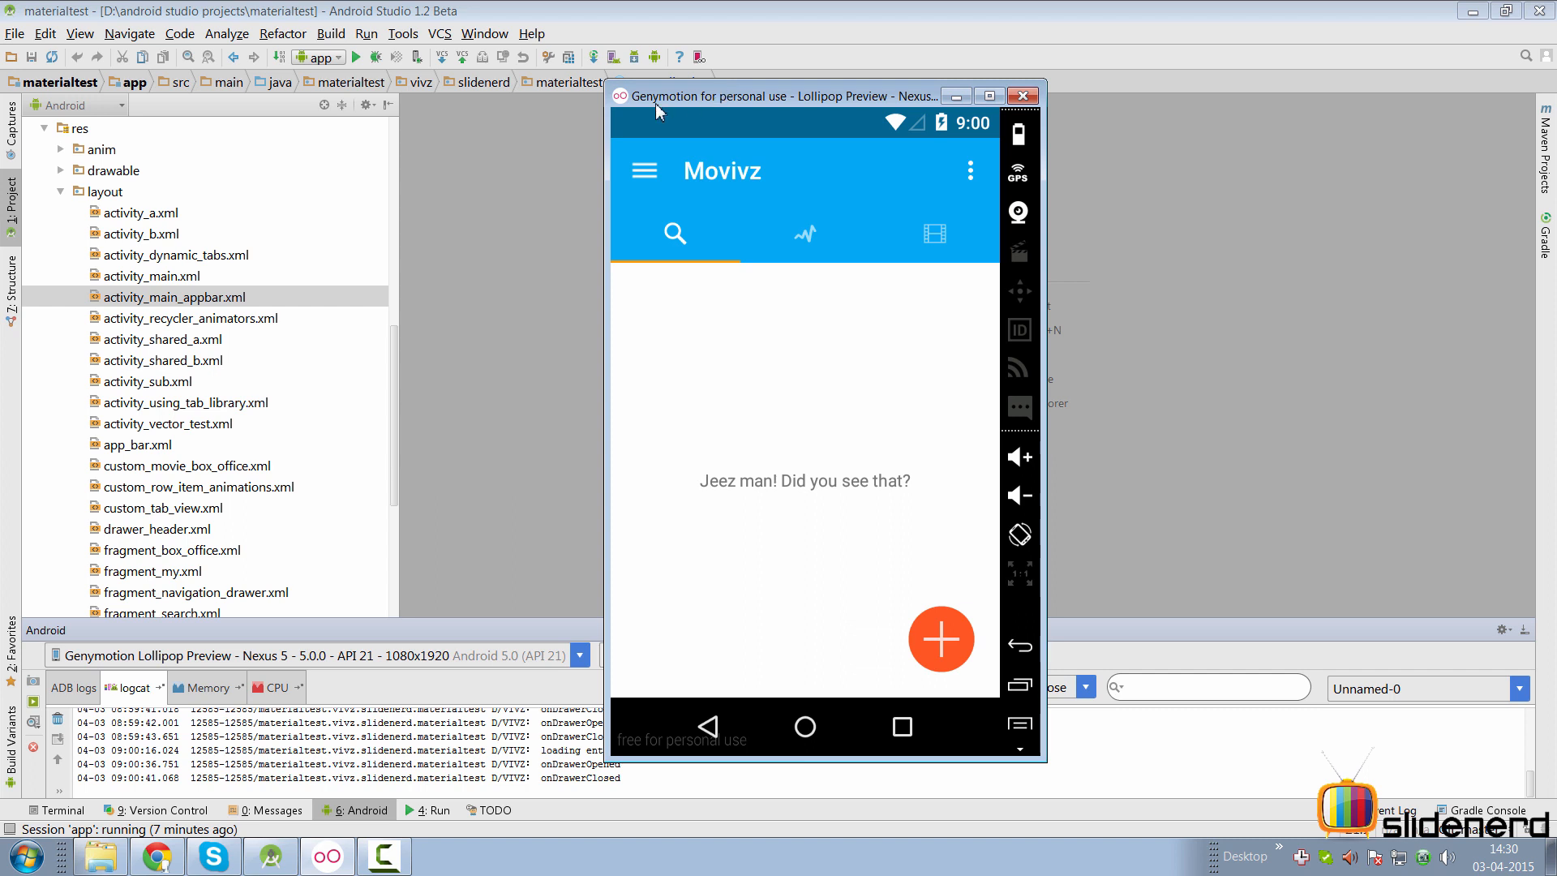
pyautogui.moveTo(653, 375)
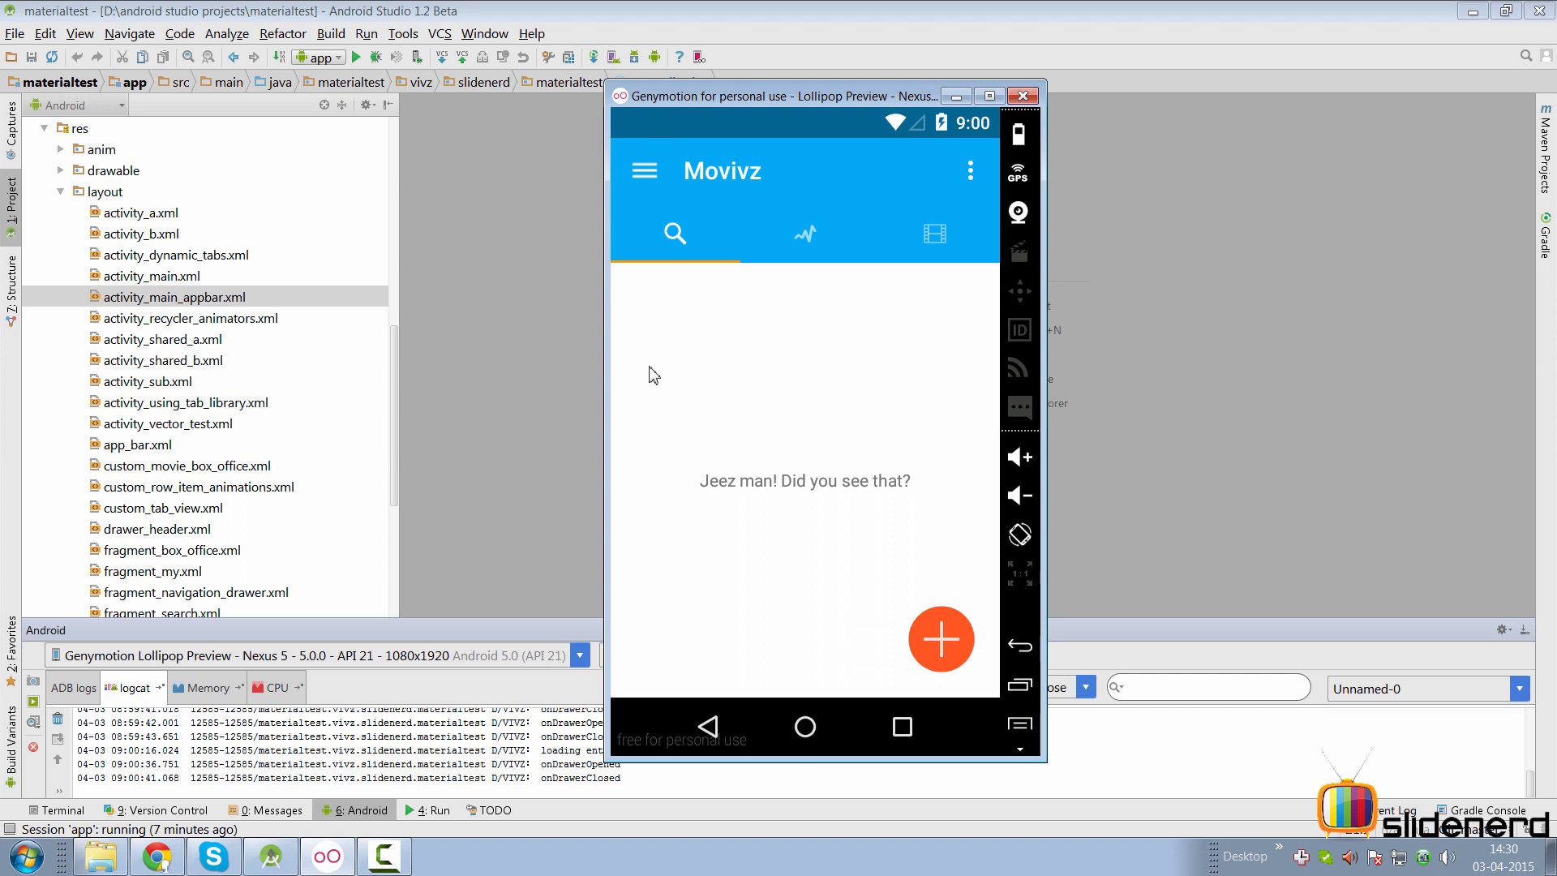
# Open Movivz's navigation drawer and view the trending list with Home, Get Hard and Insurgent.
pyautogui.click(643, 169)
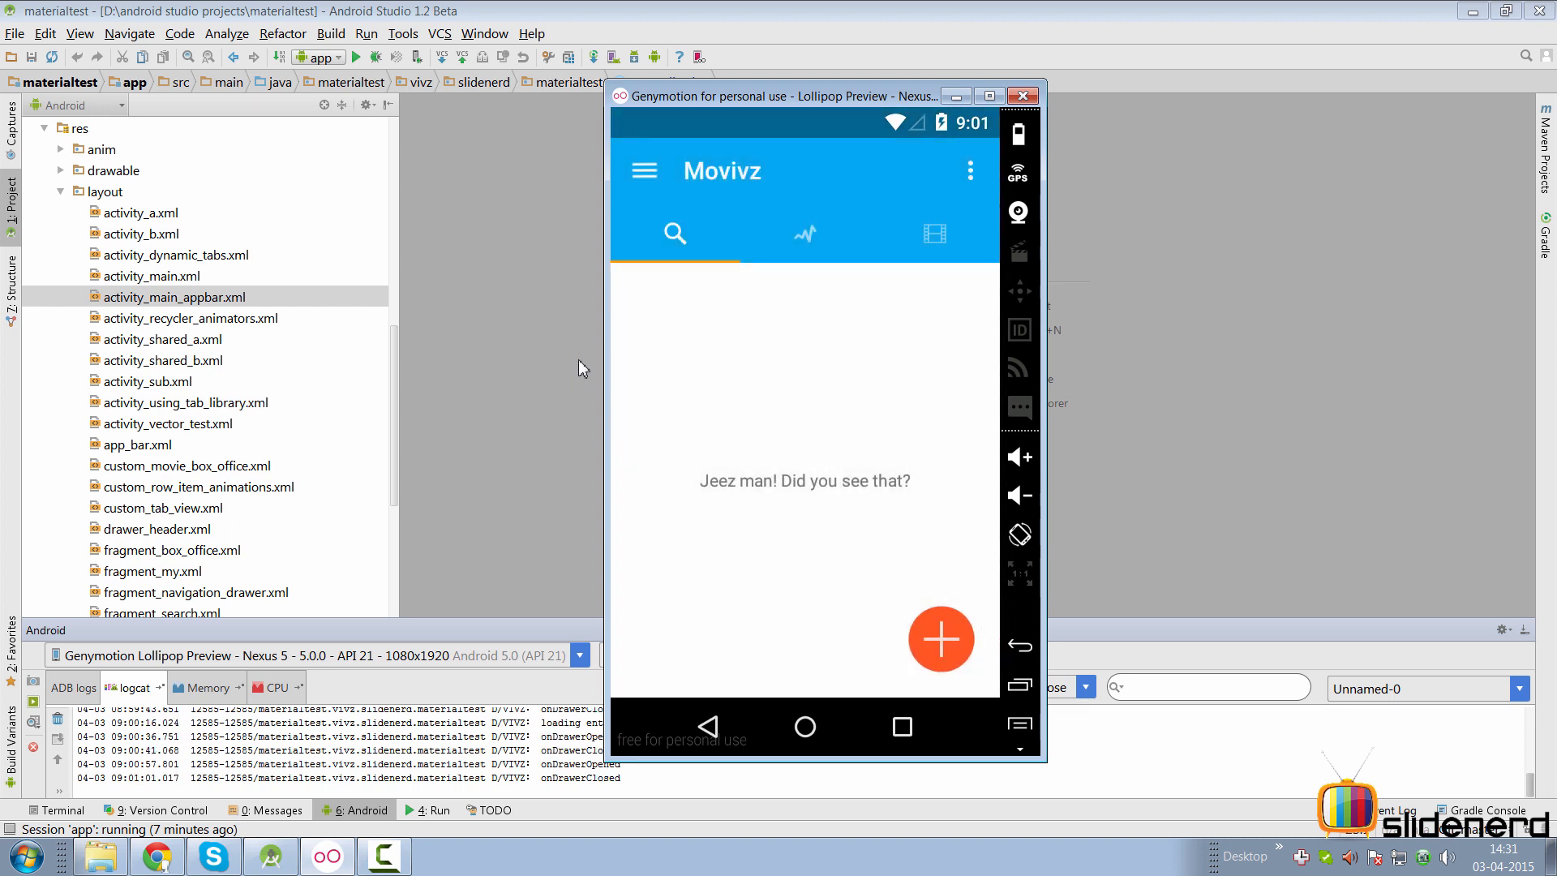
pyautogui.click(643, 171)
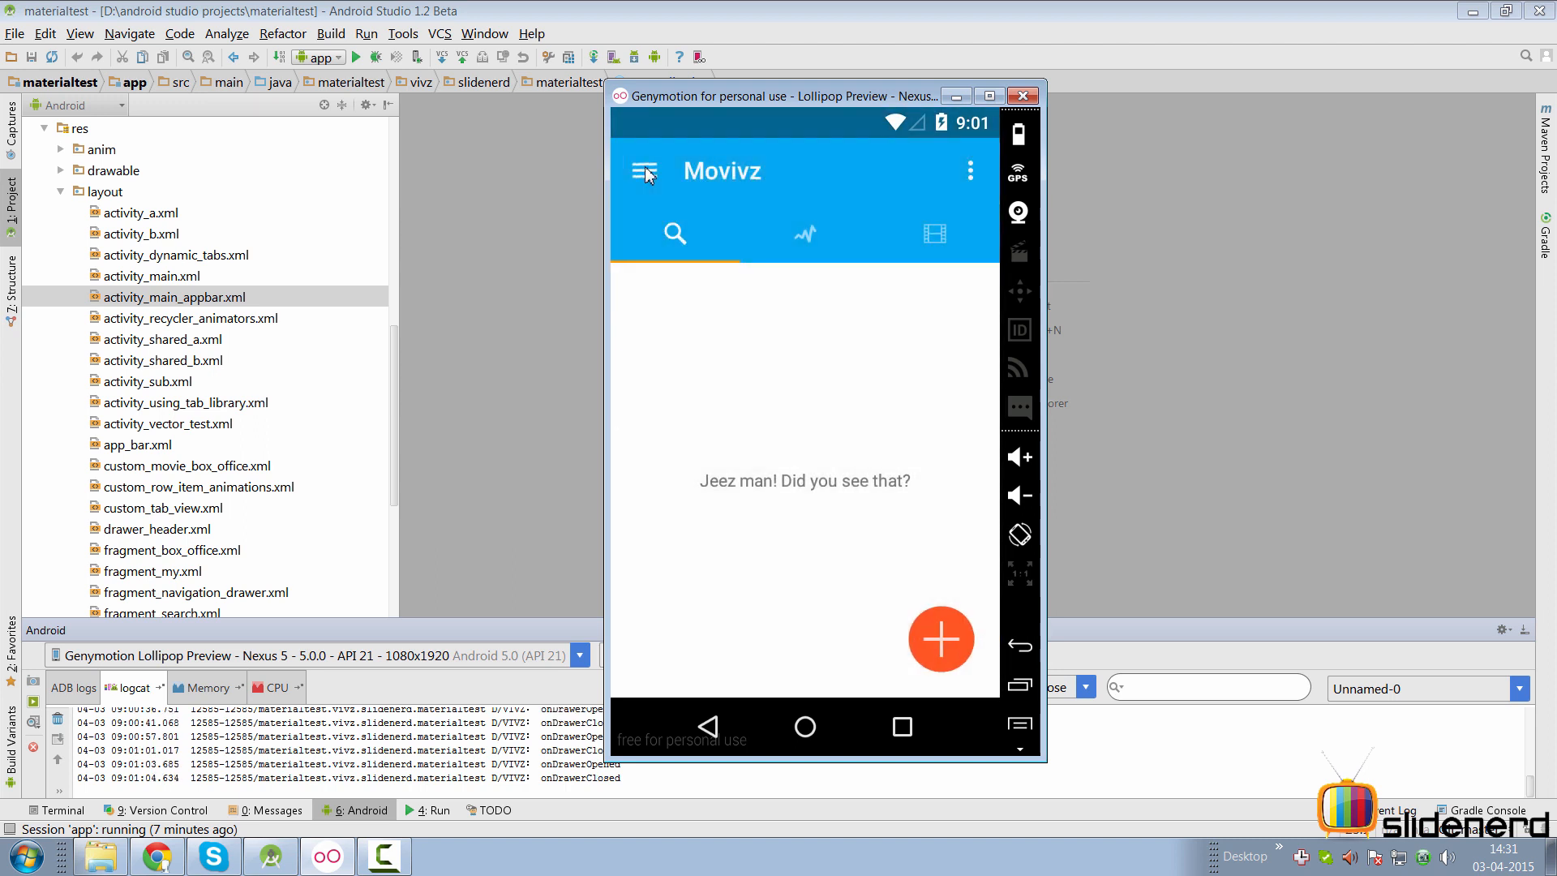
pyautogui.click(804, 234)
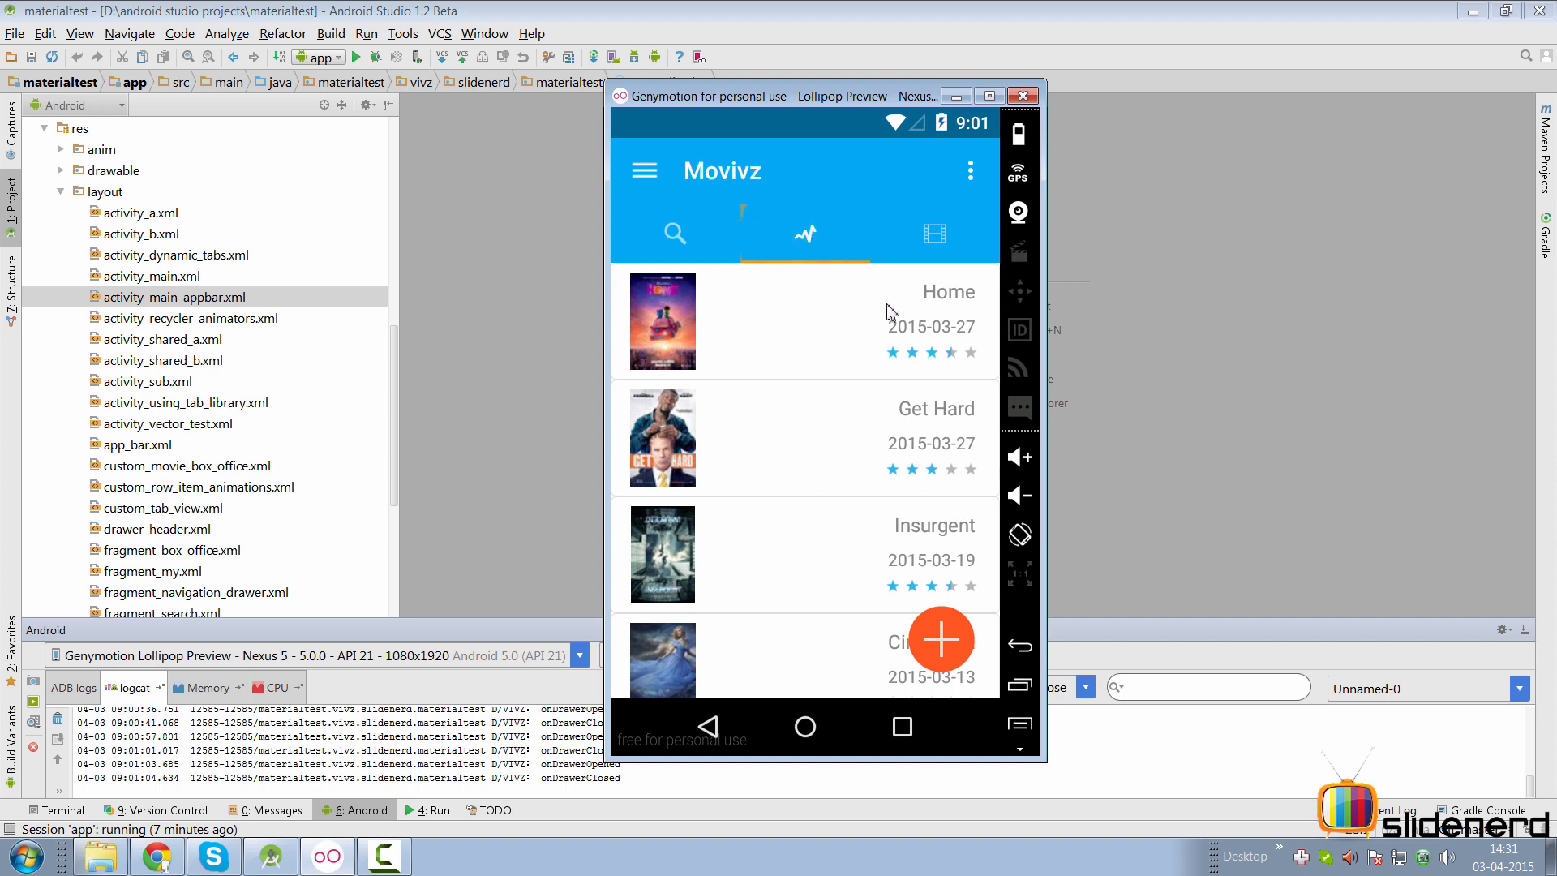
pyautogui.moveTo(939, 332)
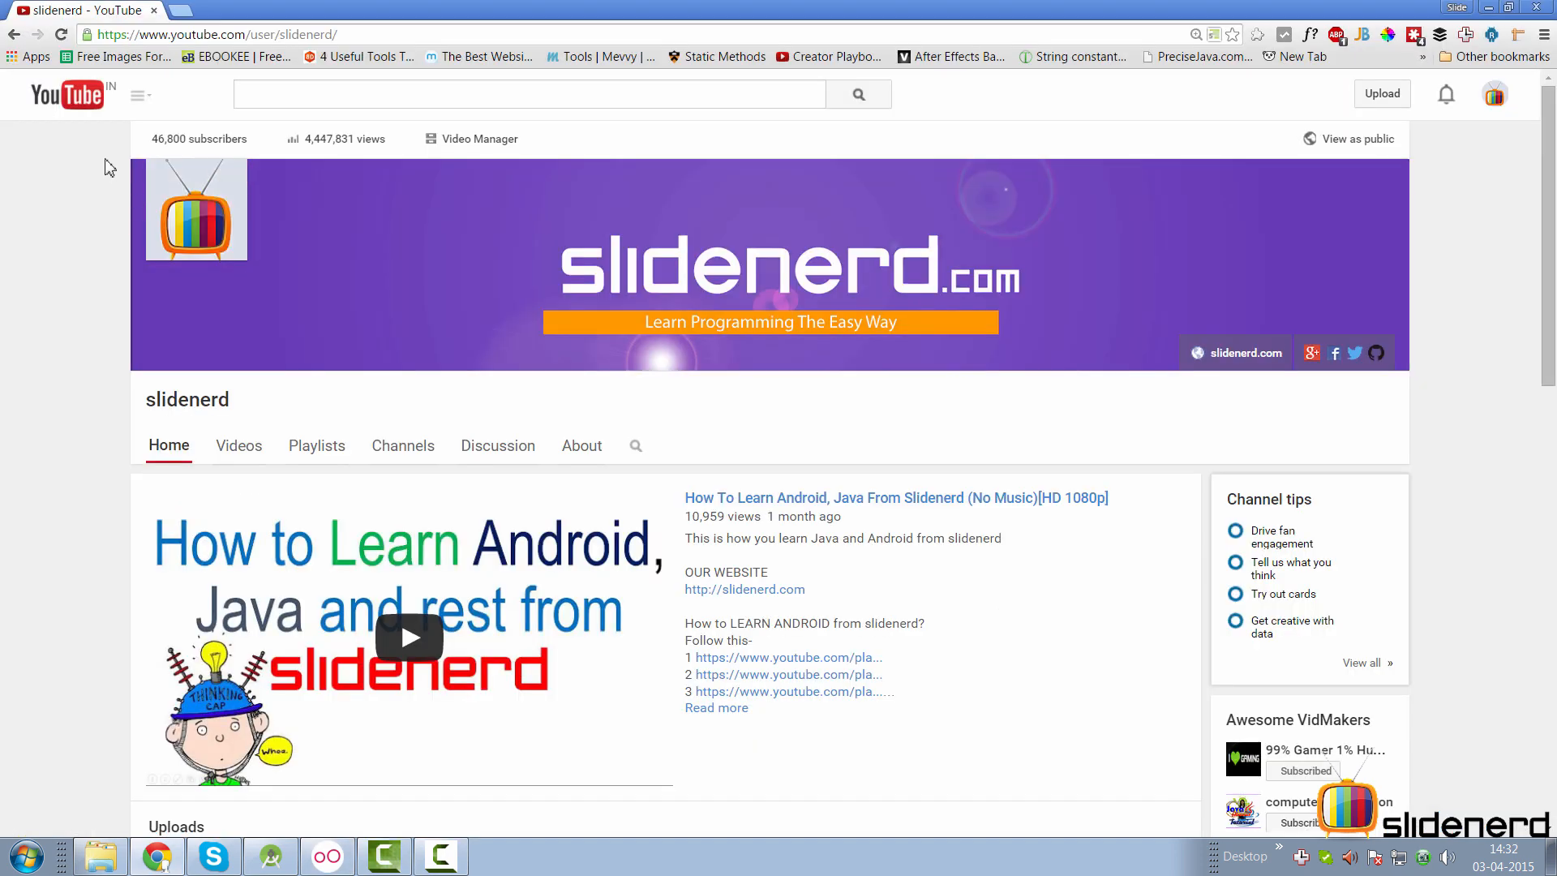
# Open slidenerd's '5 Android Material Design Tutorial' playlist from Playlists and scroll its videos.
pyautogui.click(315, 445)
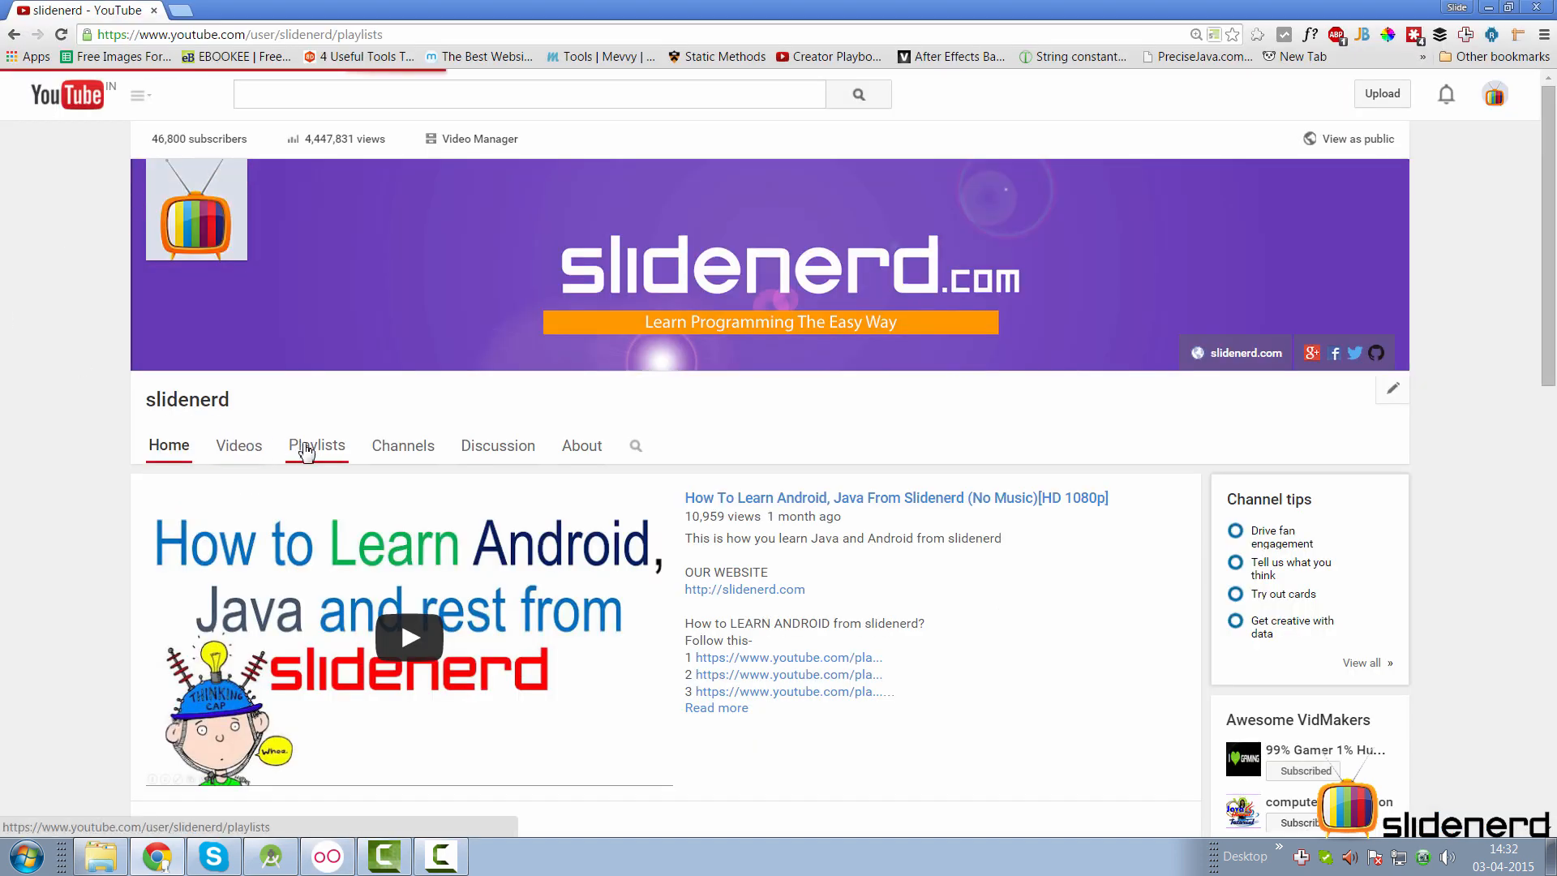
pyautogui.click(316, 445)
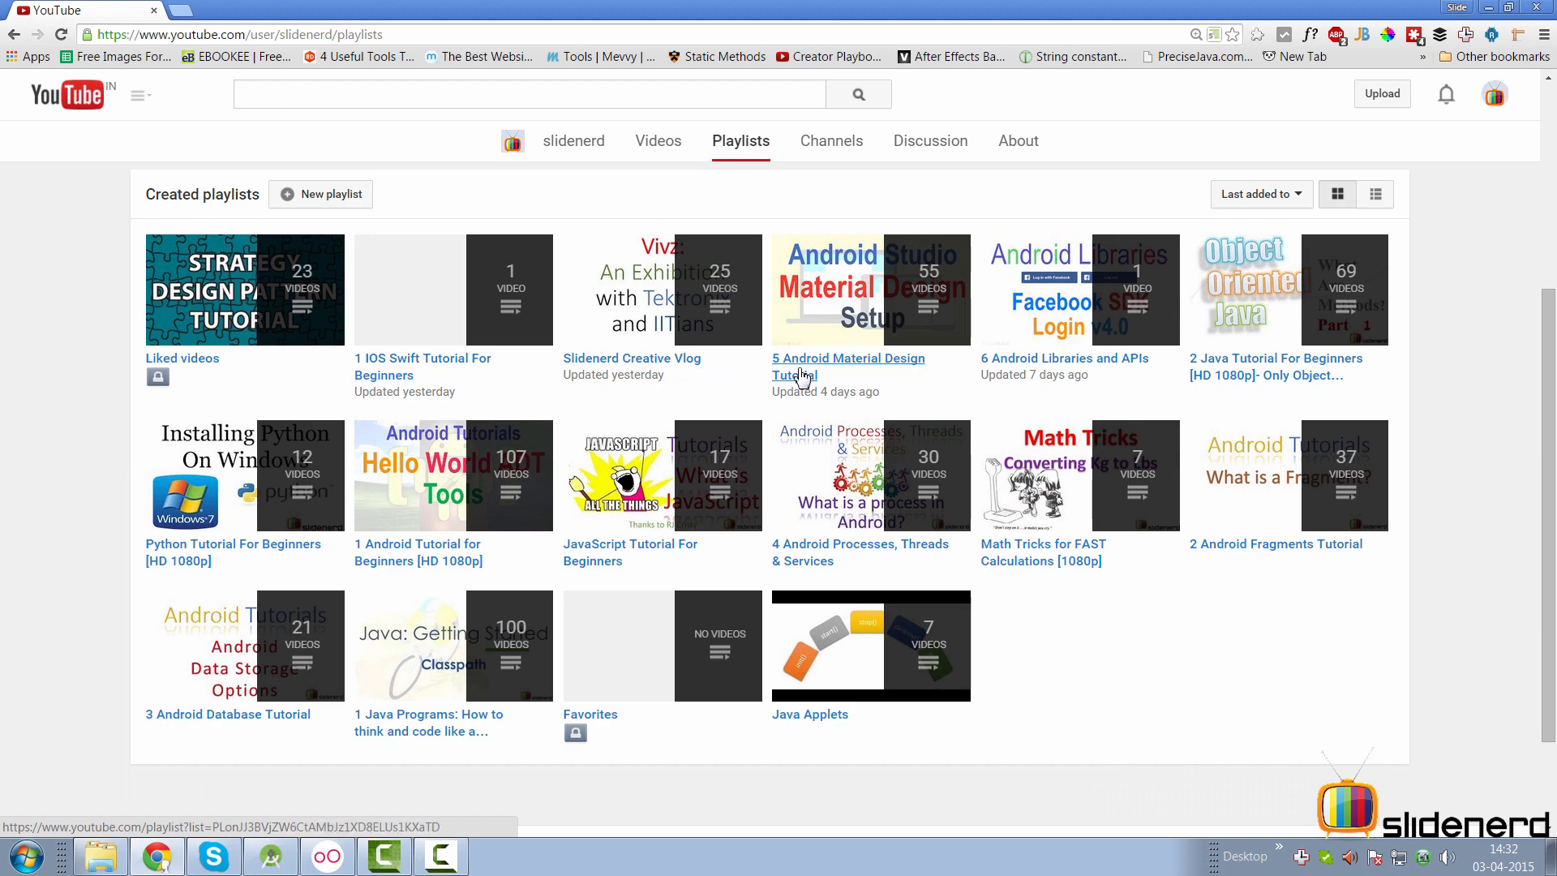
pyautogui.click(847, 366)
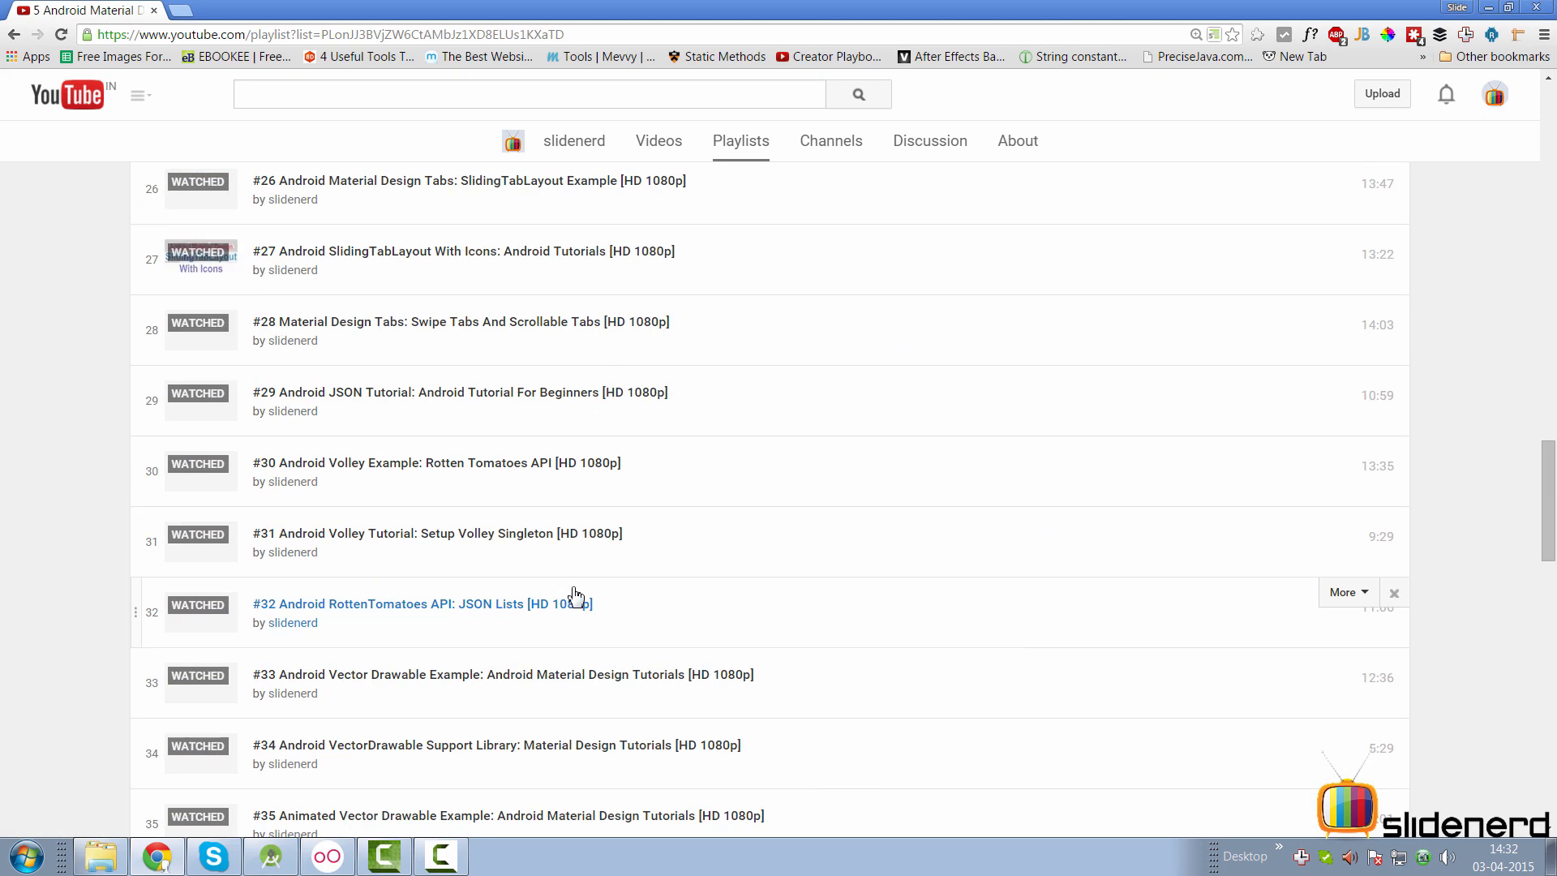
pyautogui.scroll(-3)
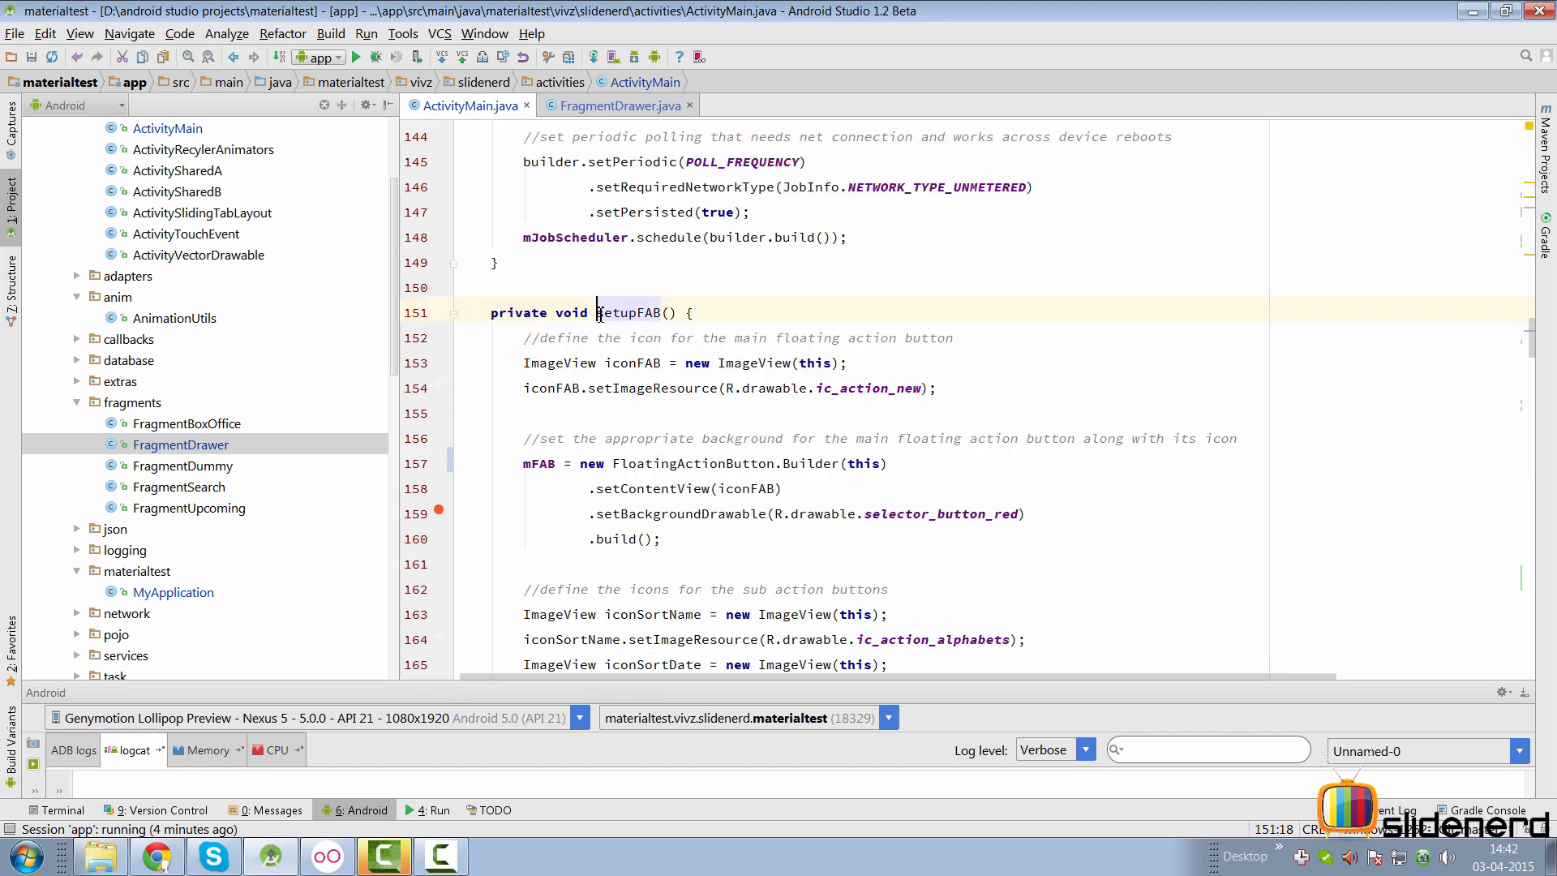
# Highlight setupFAB, FloatingActionButton and mFABMenu in ActivityMain.java, then switch to FragmentDrawer.java.
pyautogui.doubleClick(626, 311)
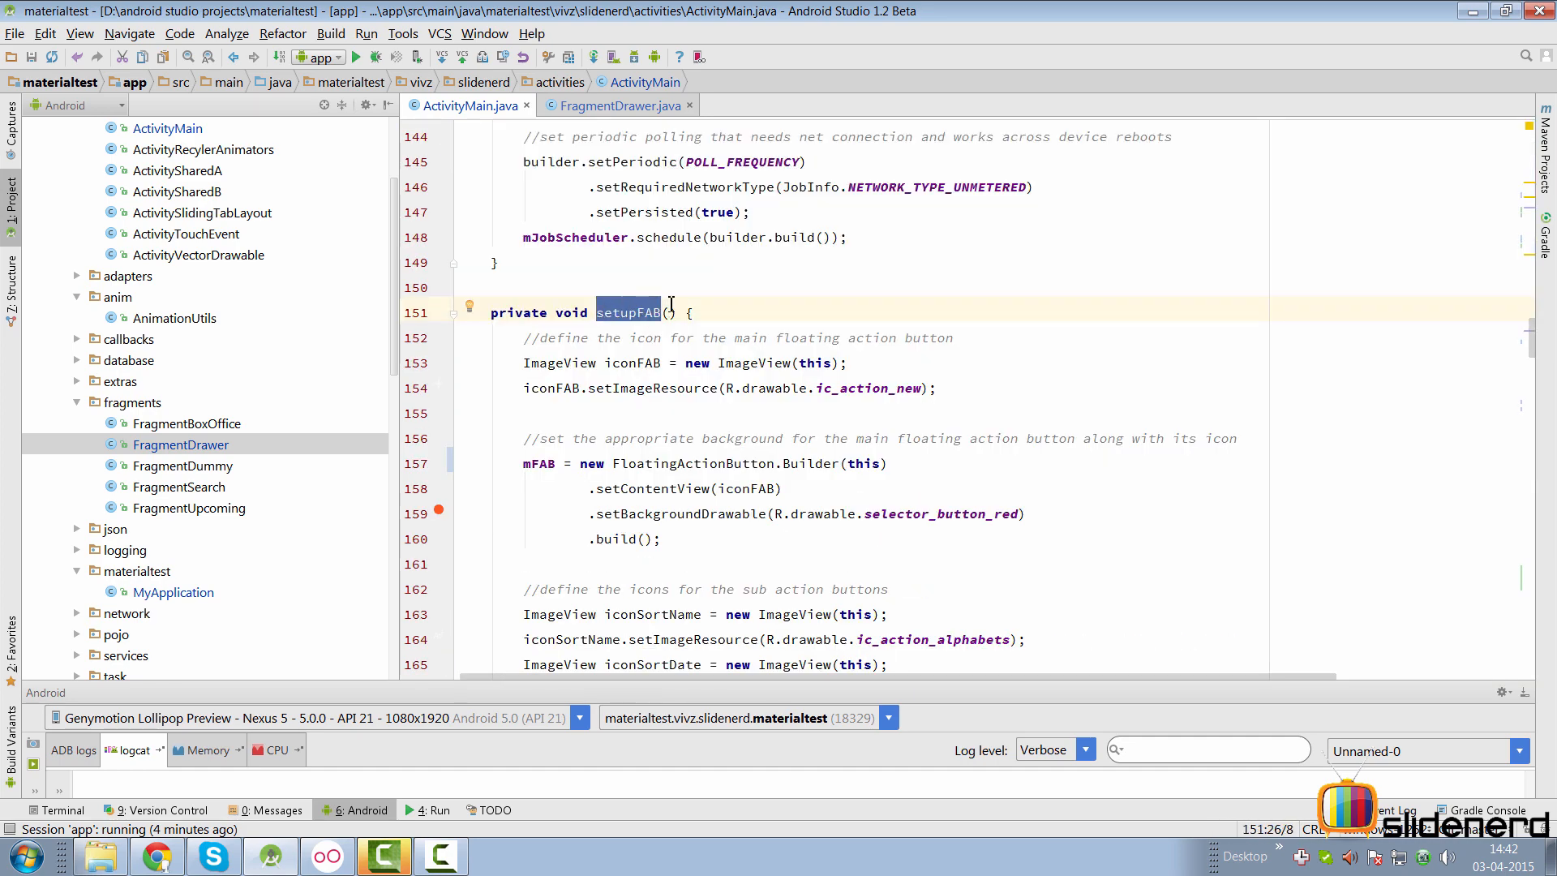
pyautogui.scroll(-3)
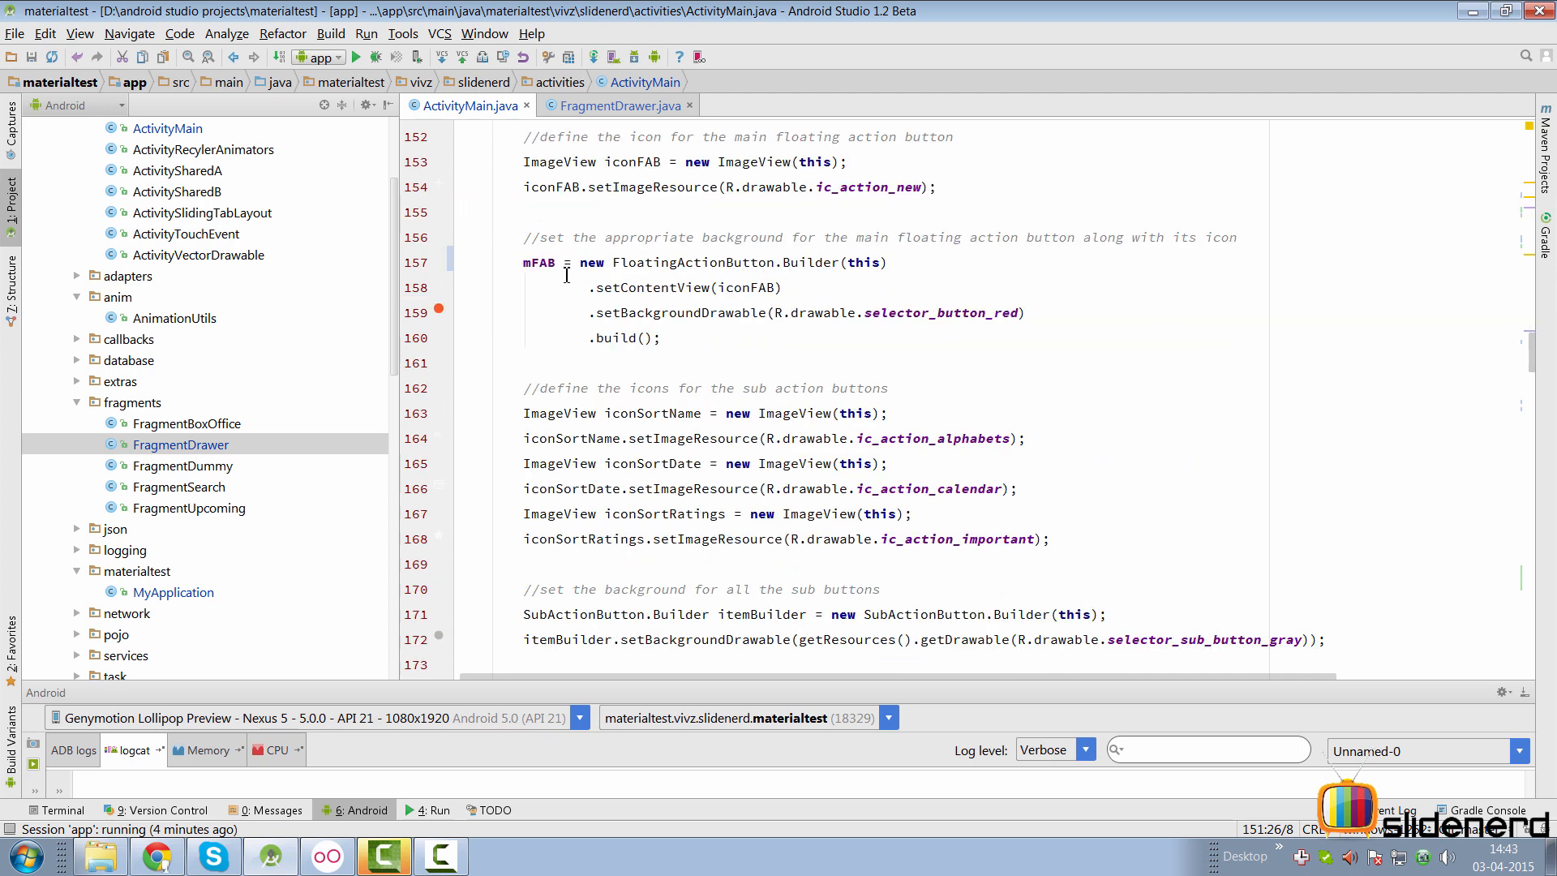
pyautogui.doubleClick(538, 262)
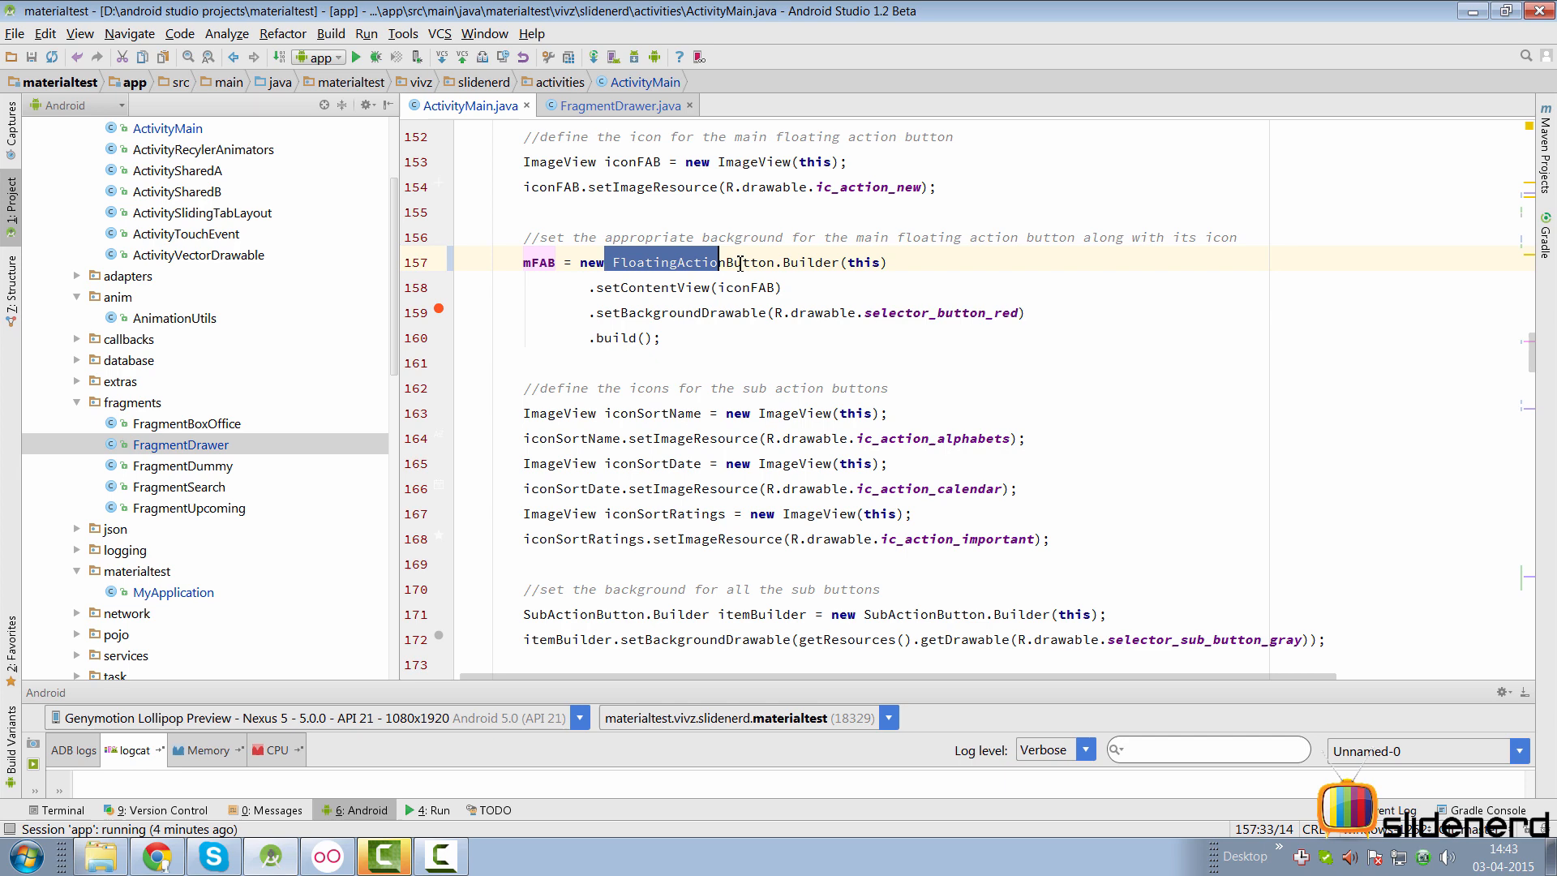
pyautogui.scroll(-3)
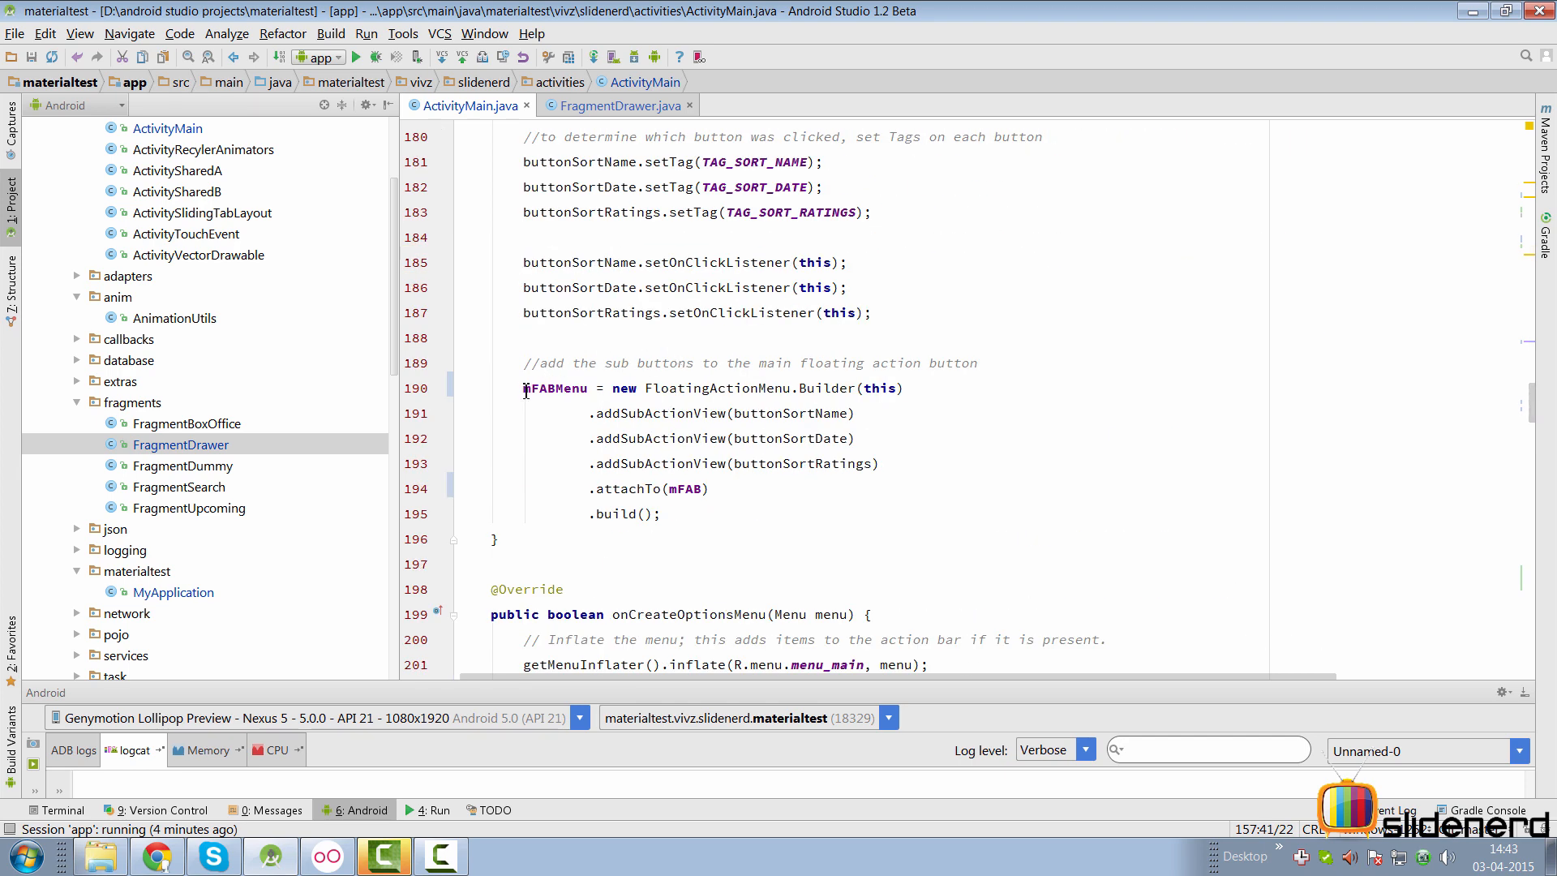
pyautogui.doubleClick(720, 387)
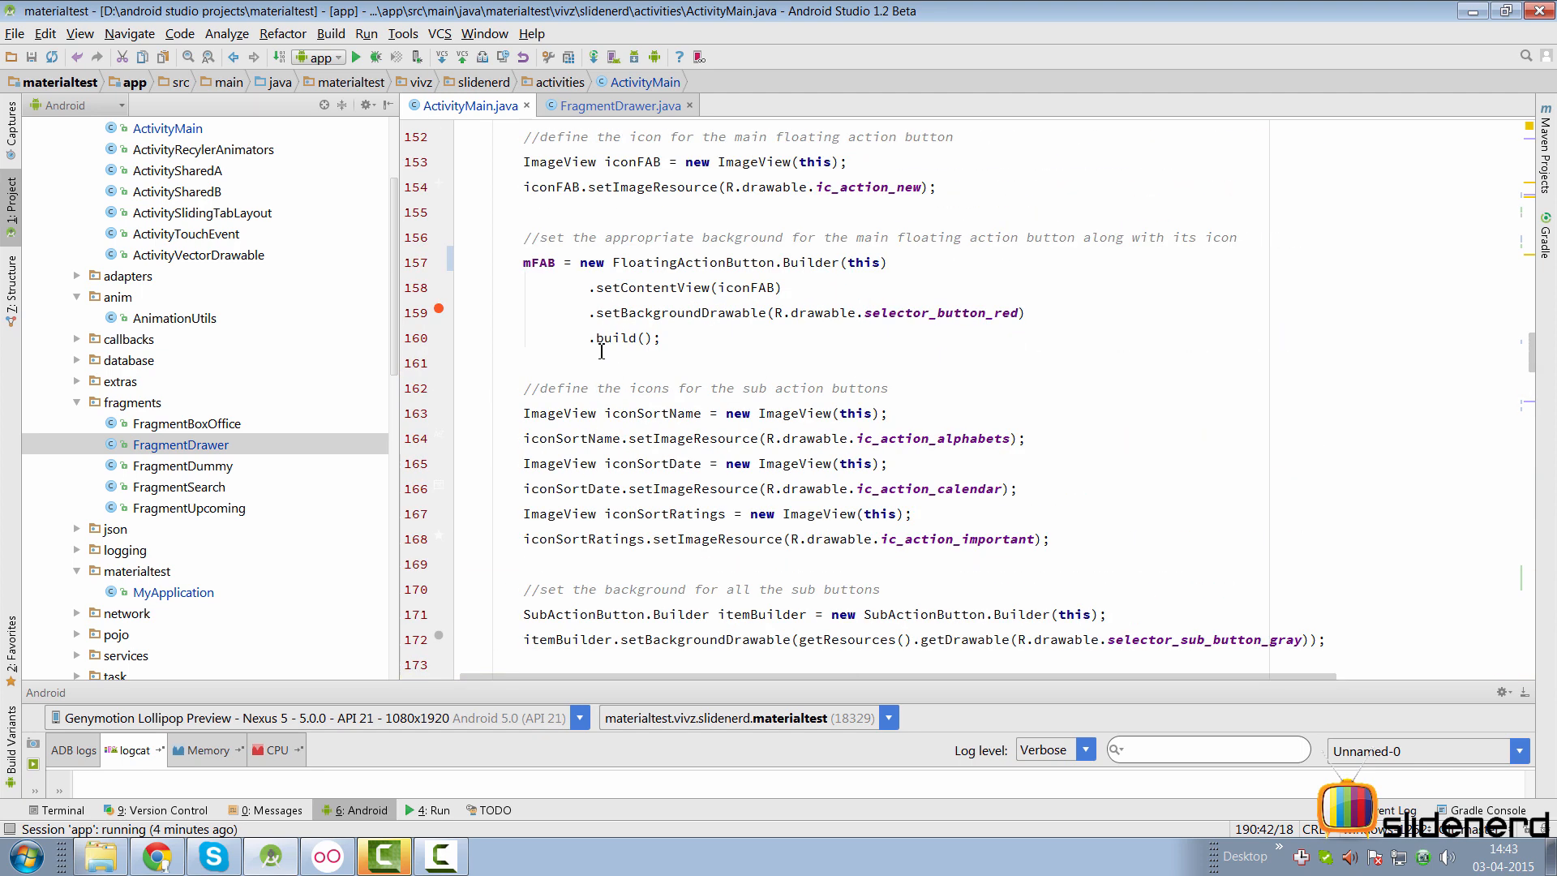
pyautogui.click(536, 262)
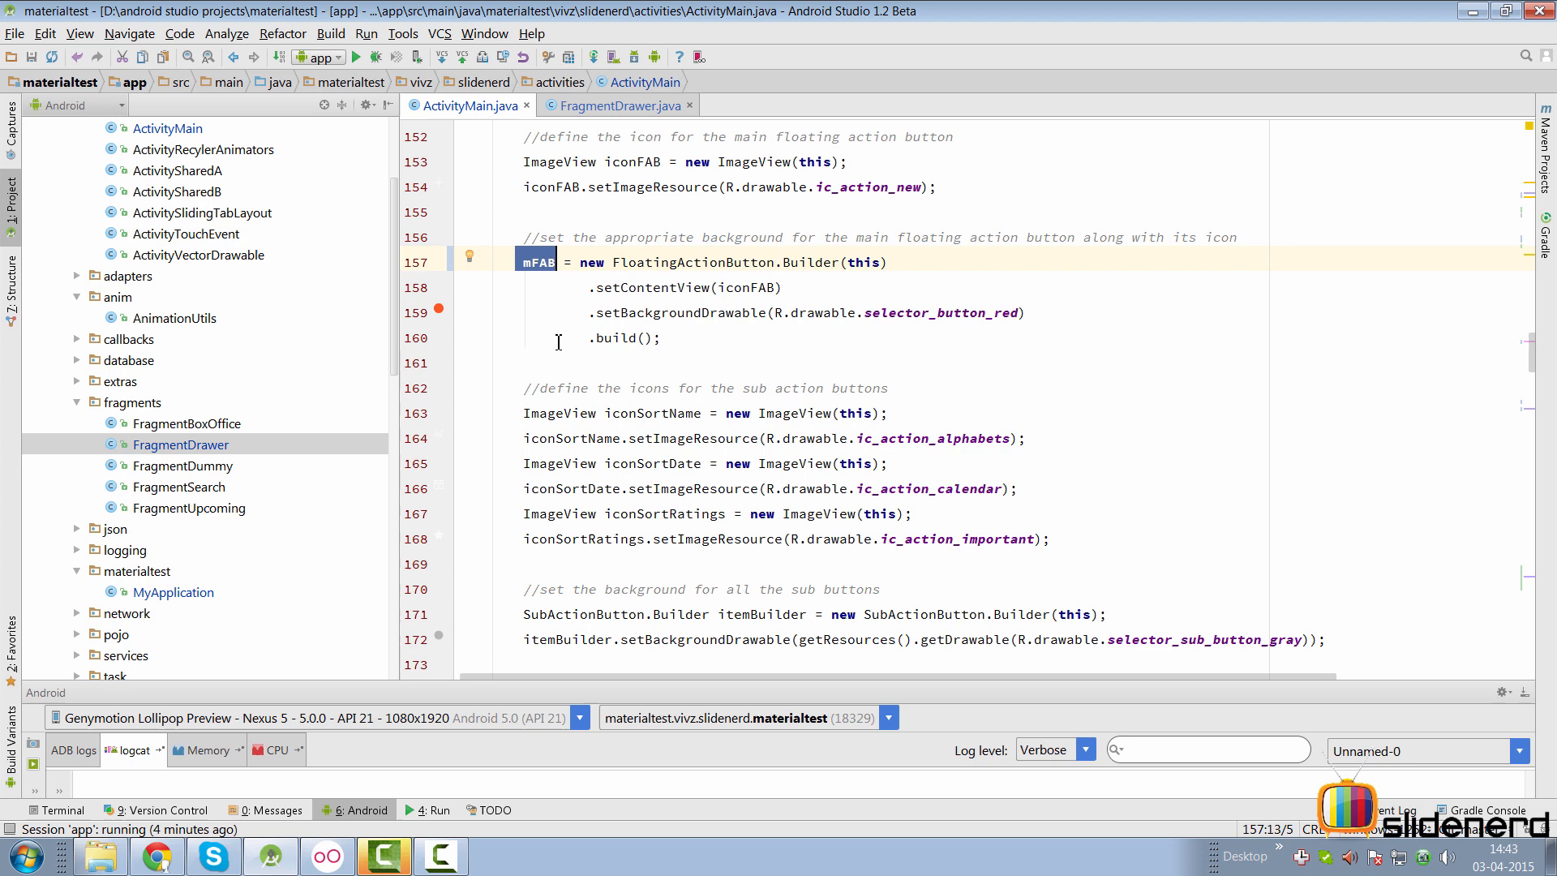
pyautogui.click(616, 105)
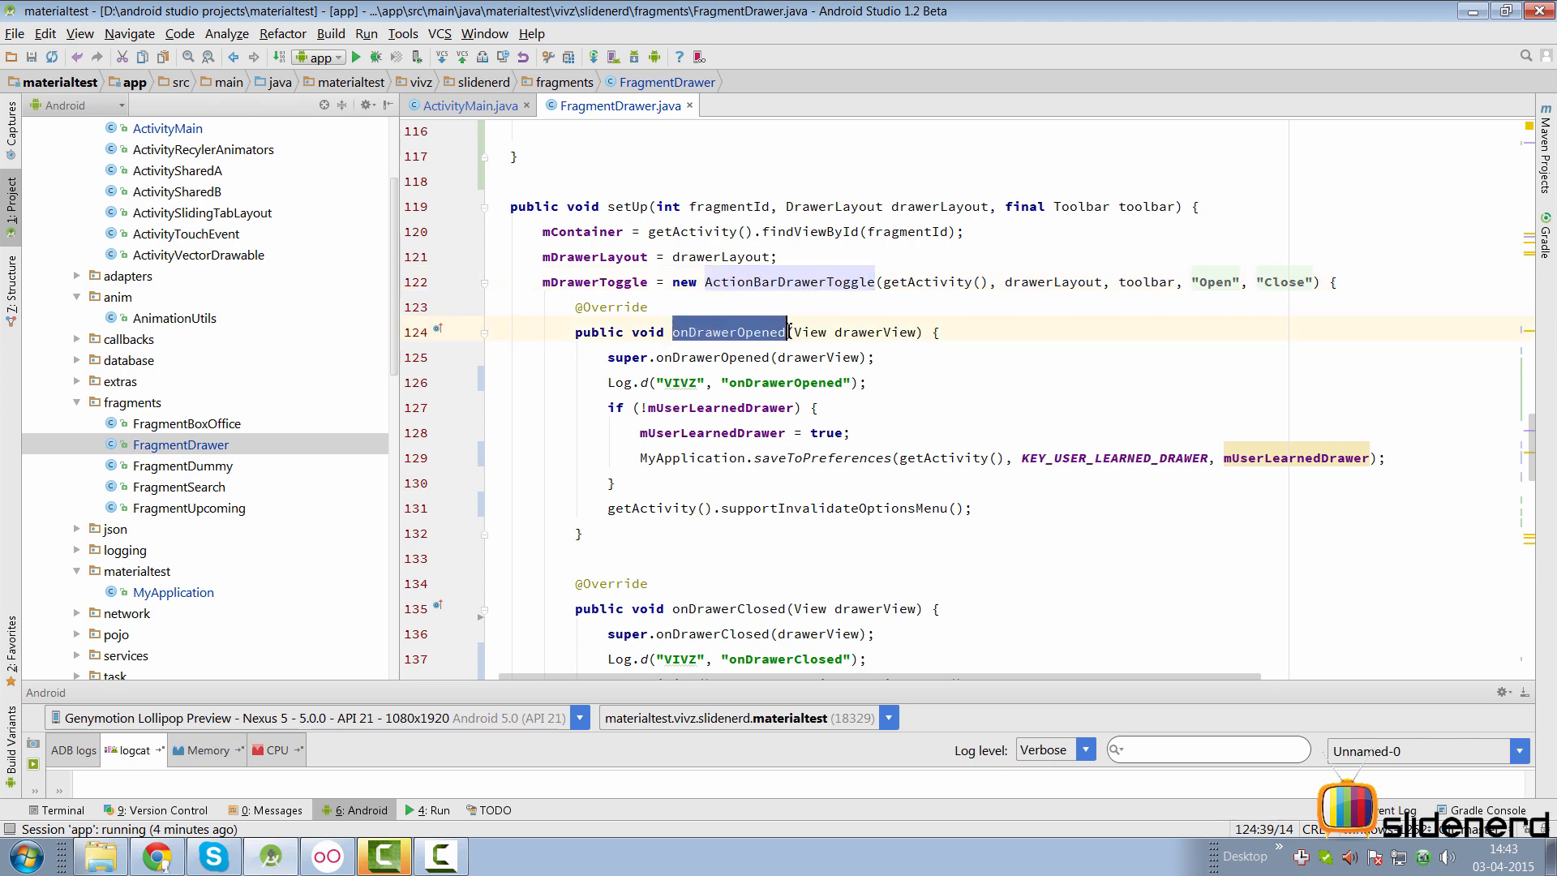
# Scroll past onDrawerOpened and onDrawerClosed in FragmentDrawer.java, then return to ActivityMain.java.
pyautogui.scroll(-3)
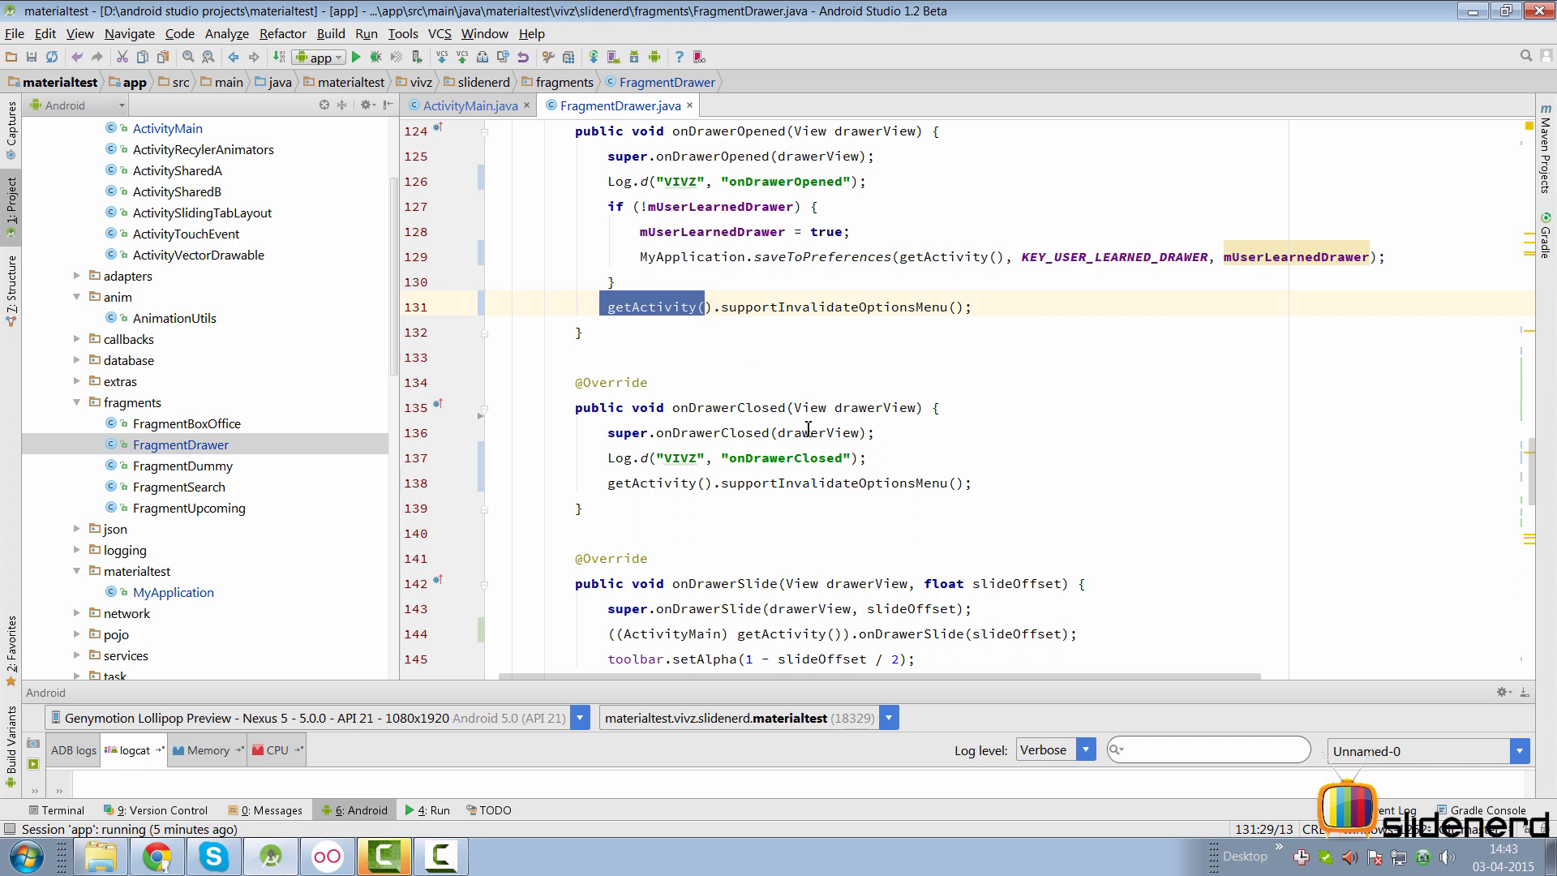
pyautogui.click(465, 105)
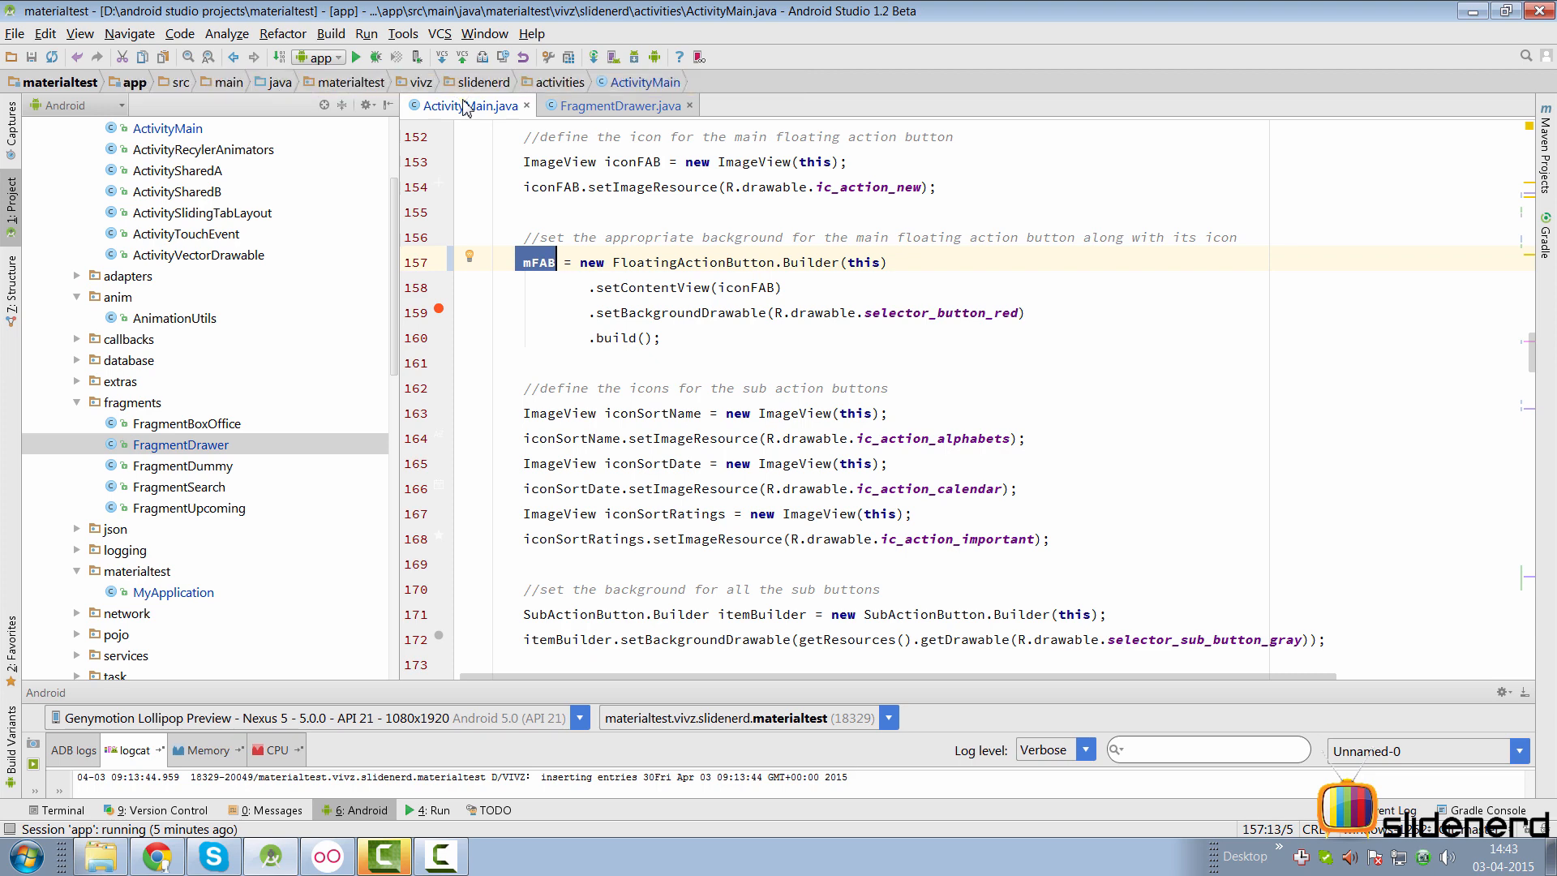
# Select onDrawerSlide in FragmentDrawer.java and jump to ActivityMain's onDrawerSlide implementation.
pyautogui.click(615, 106)
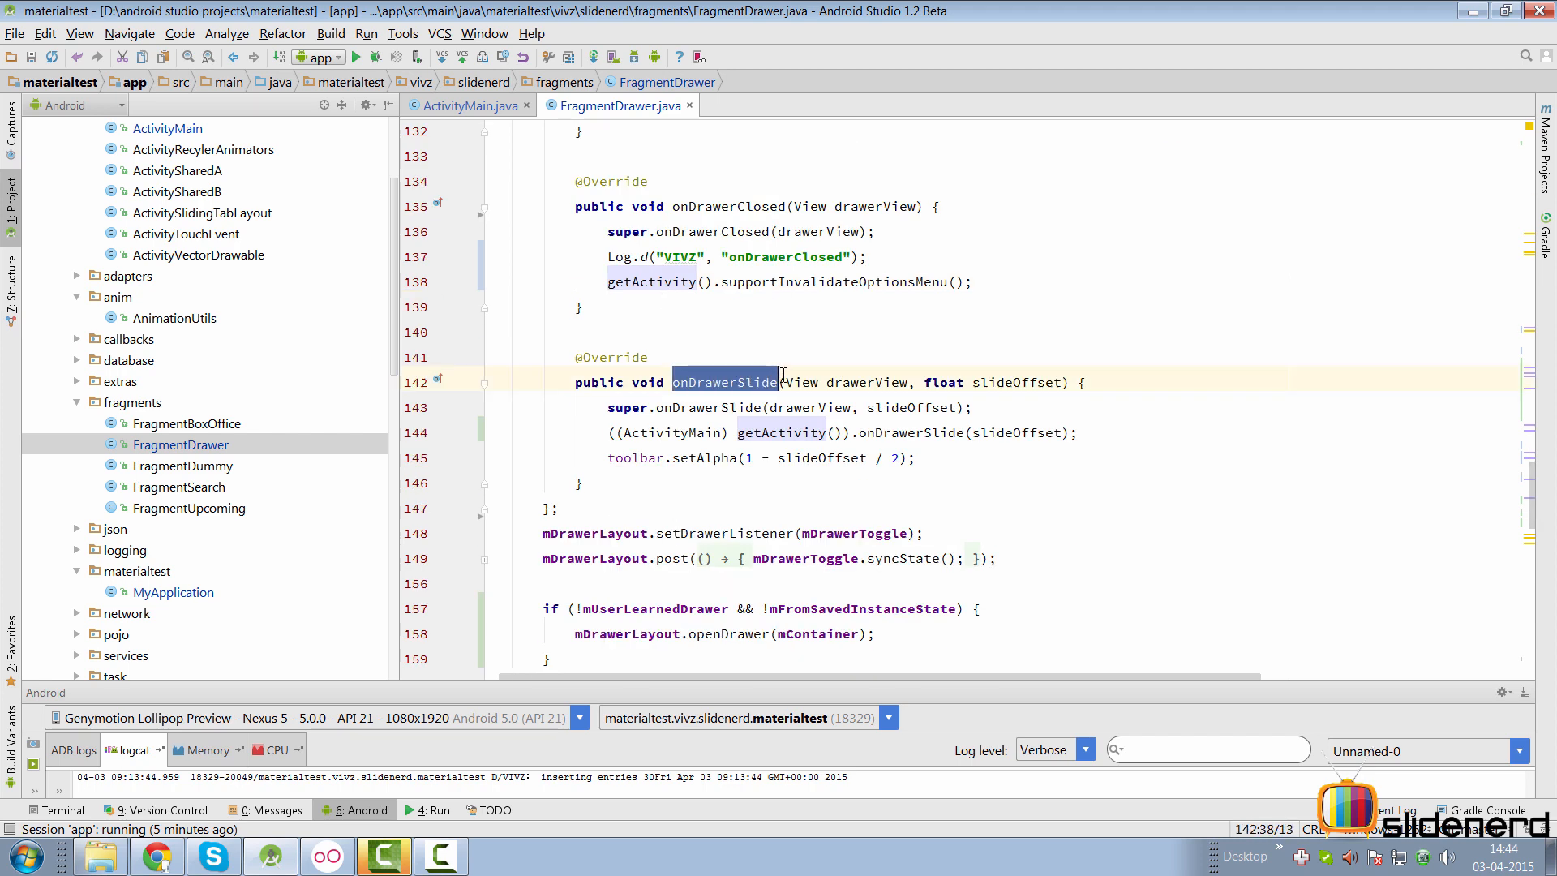
pyautogui.click(730, 382)
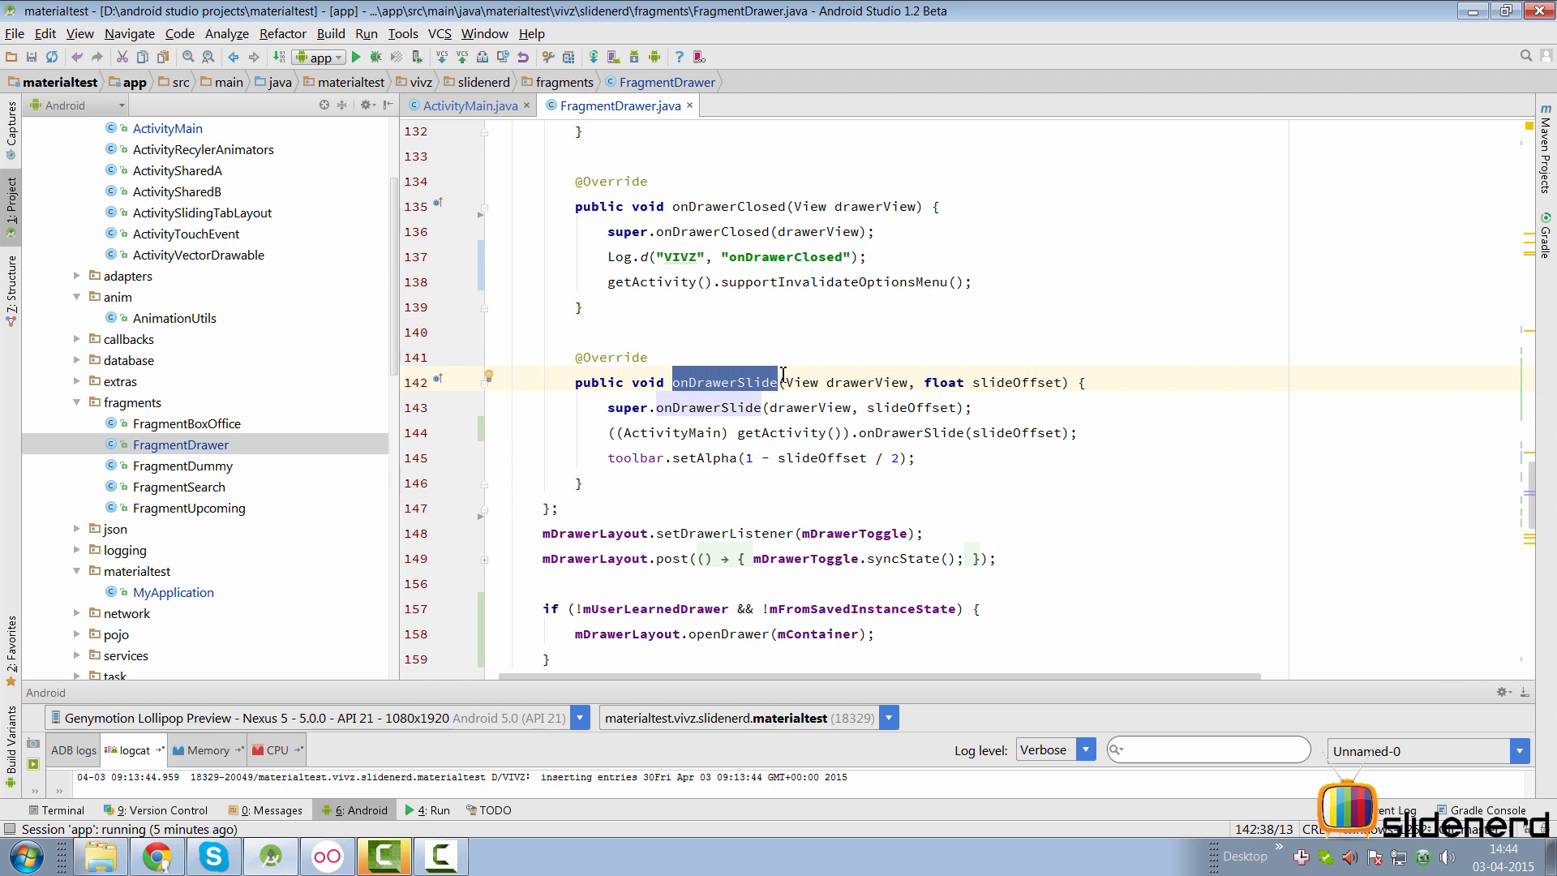
pyautogui.moveTo(927, 393)
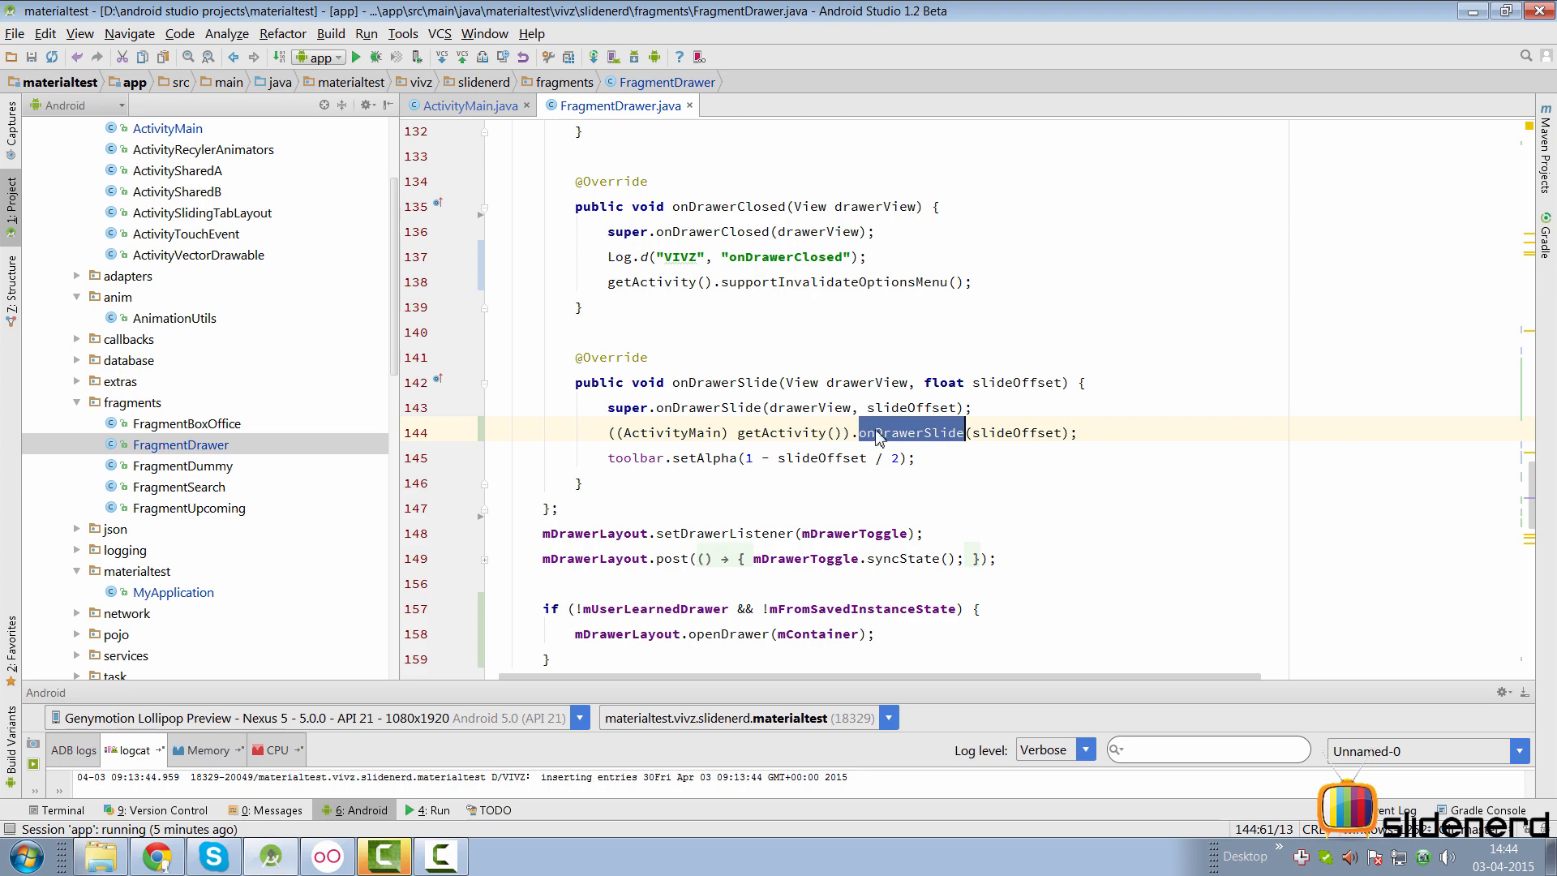
pyautogui.click(467, 106)
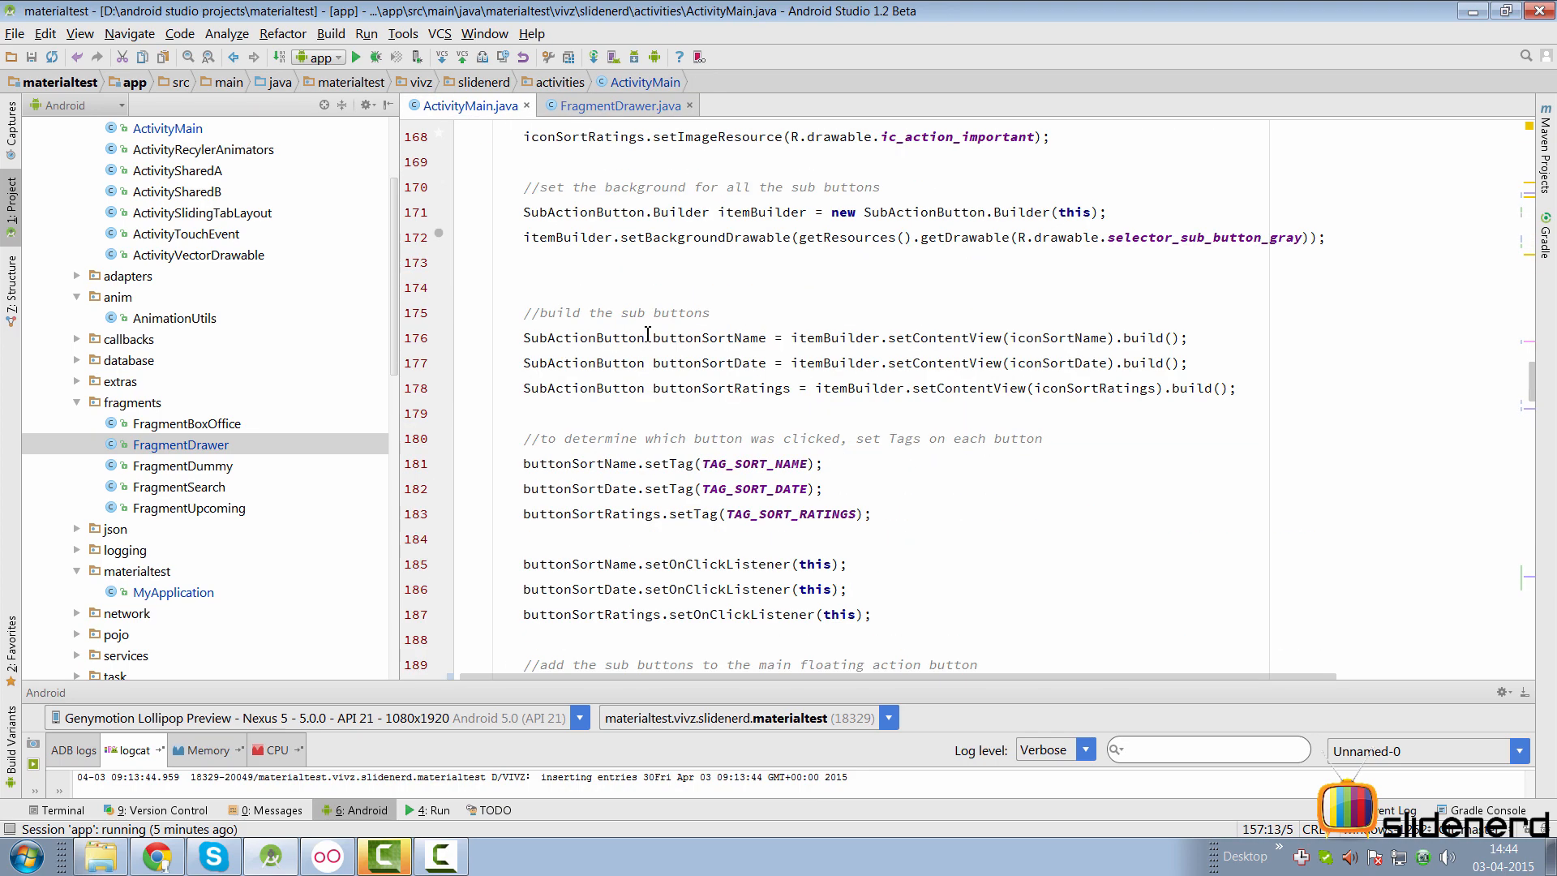
# Scroll to toggleTranslateFAB and onDrawerSlide in ActivityMain and highlight setTranslationX.
pyautogui.scroll(-3)
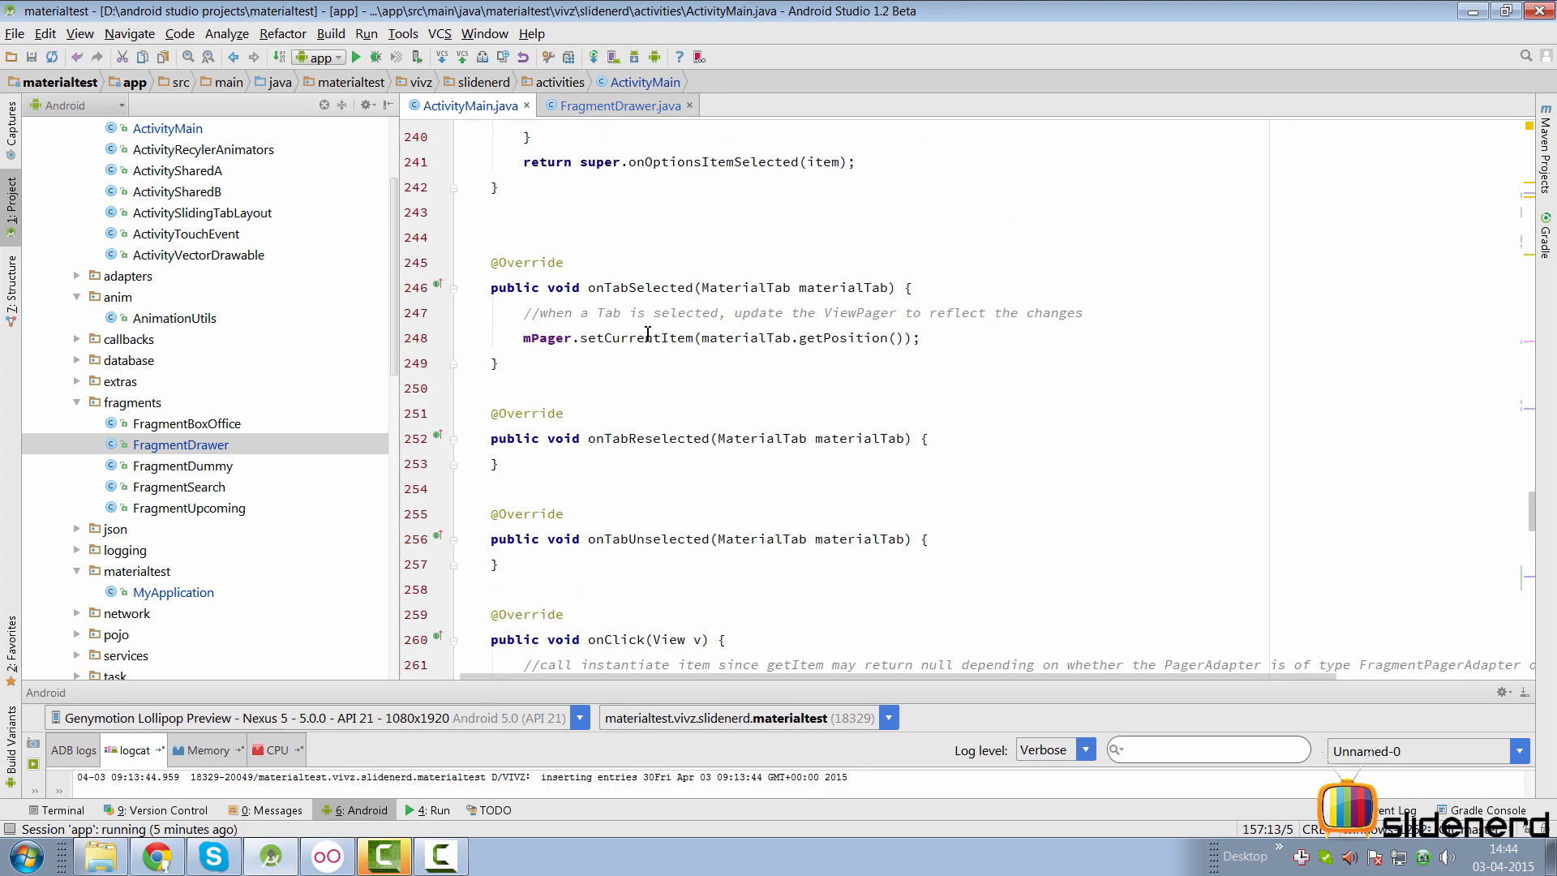
pyautogui.scroll(-3)
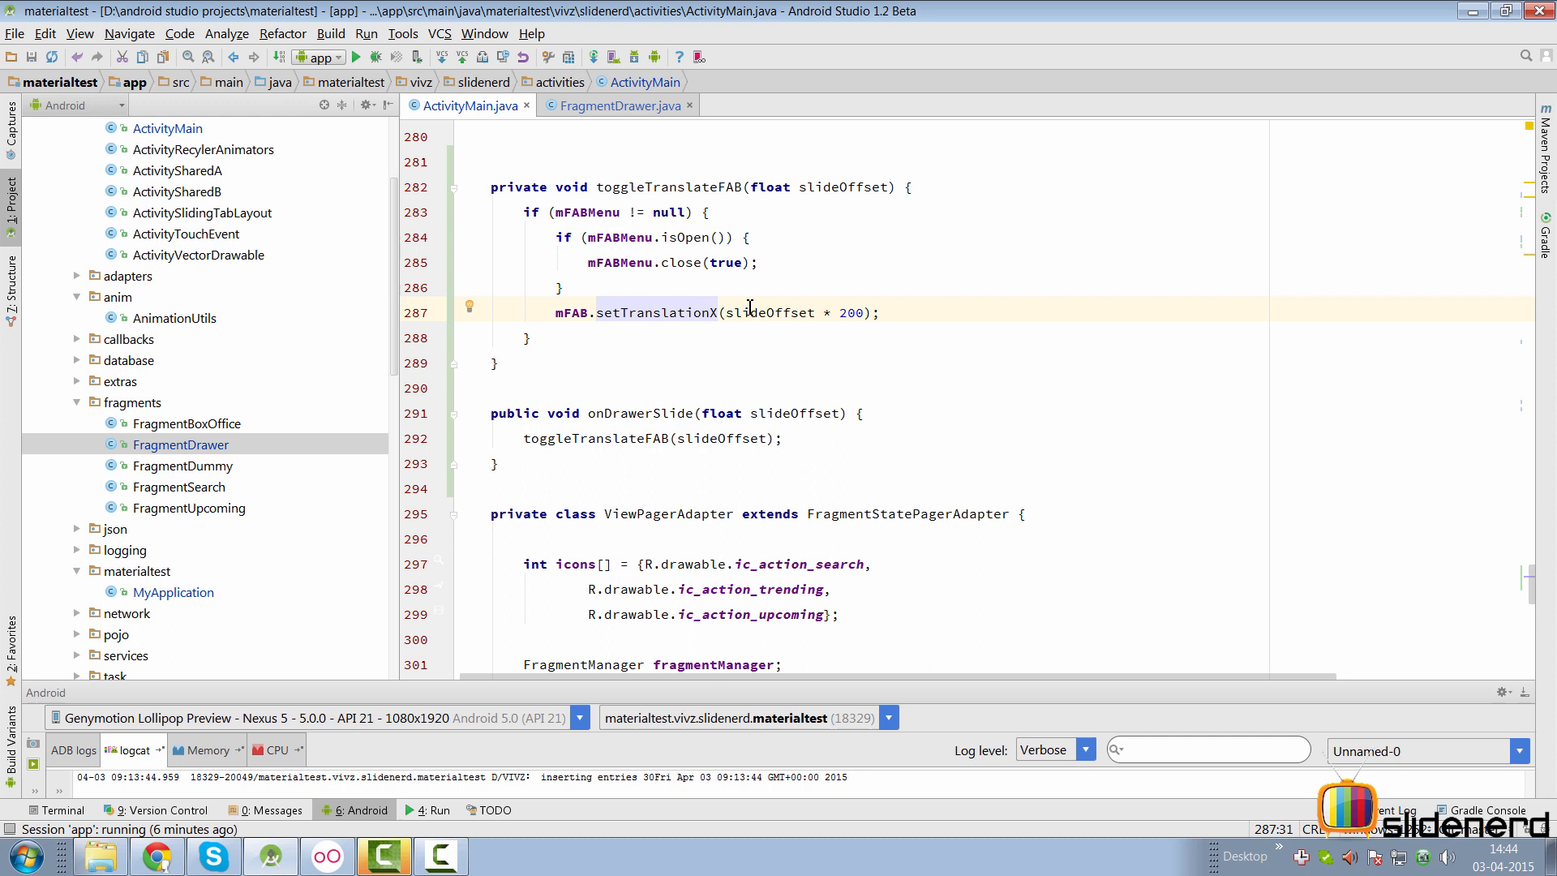
pyautogui.doubleClick(742, 311)
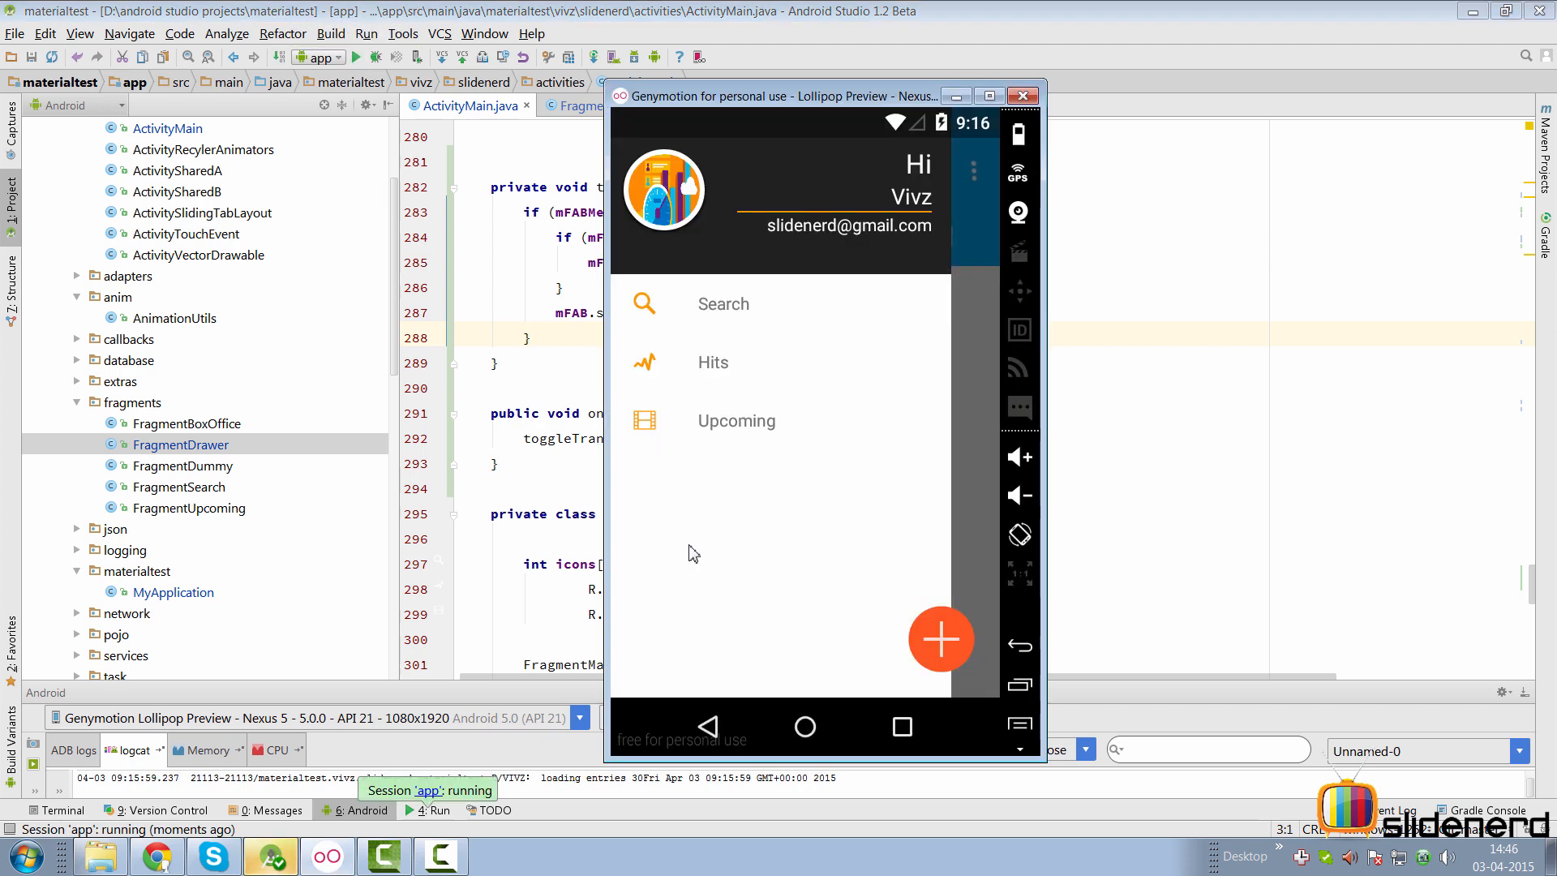
pyautogui.moveTo(789, 380)
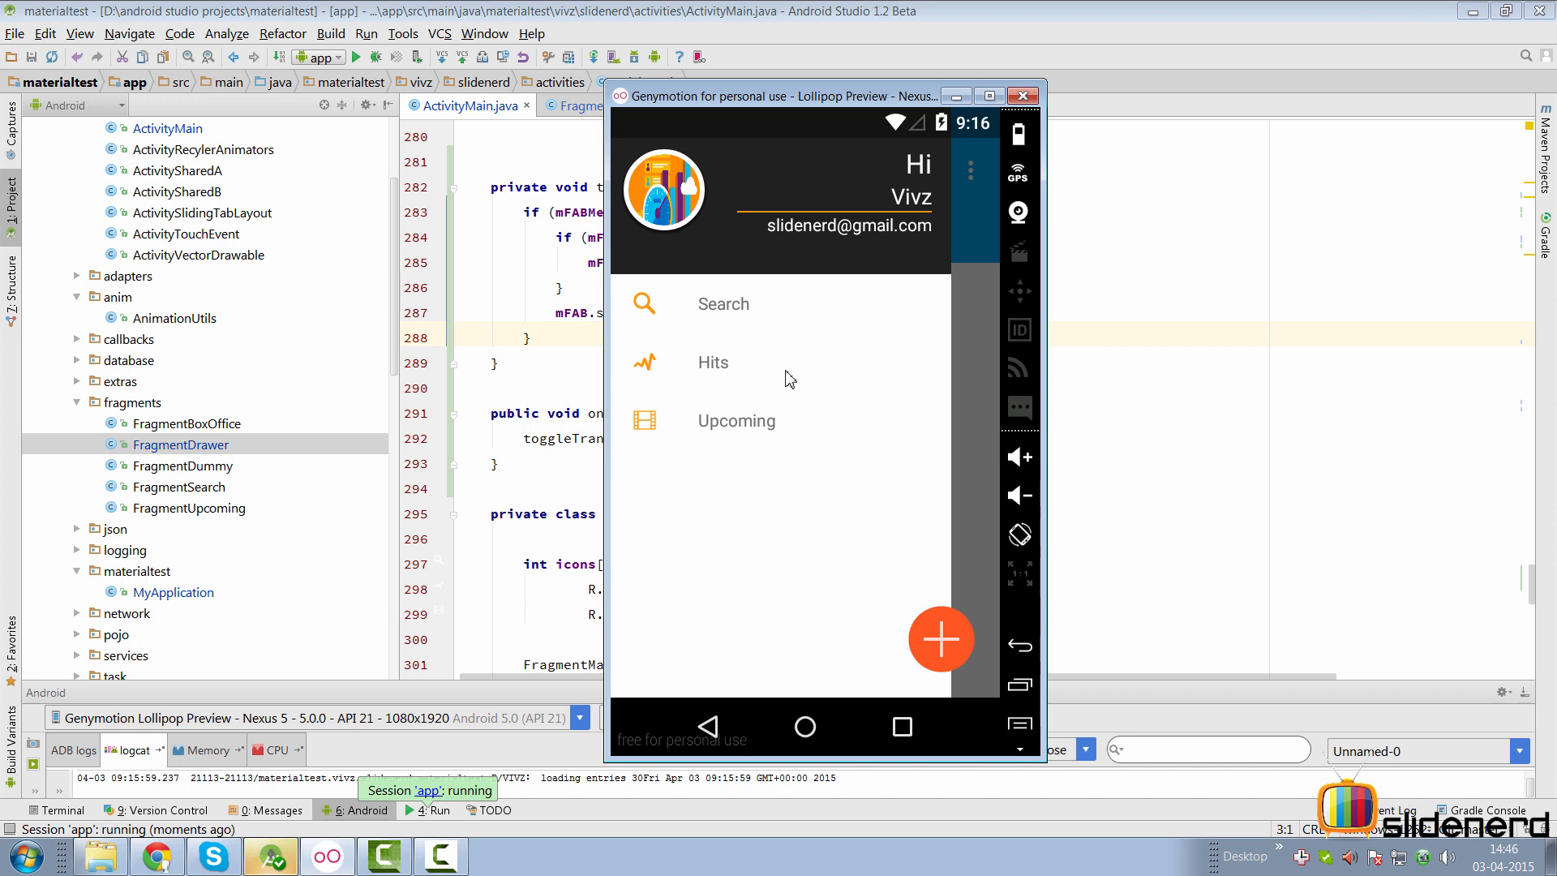
pyautogui.moveTo(942, 640)
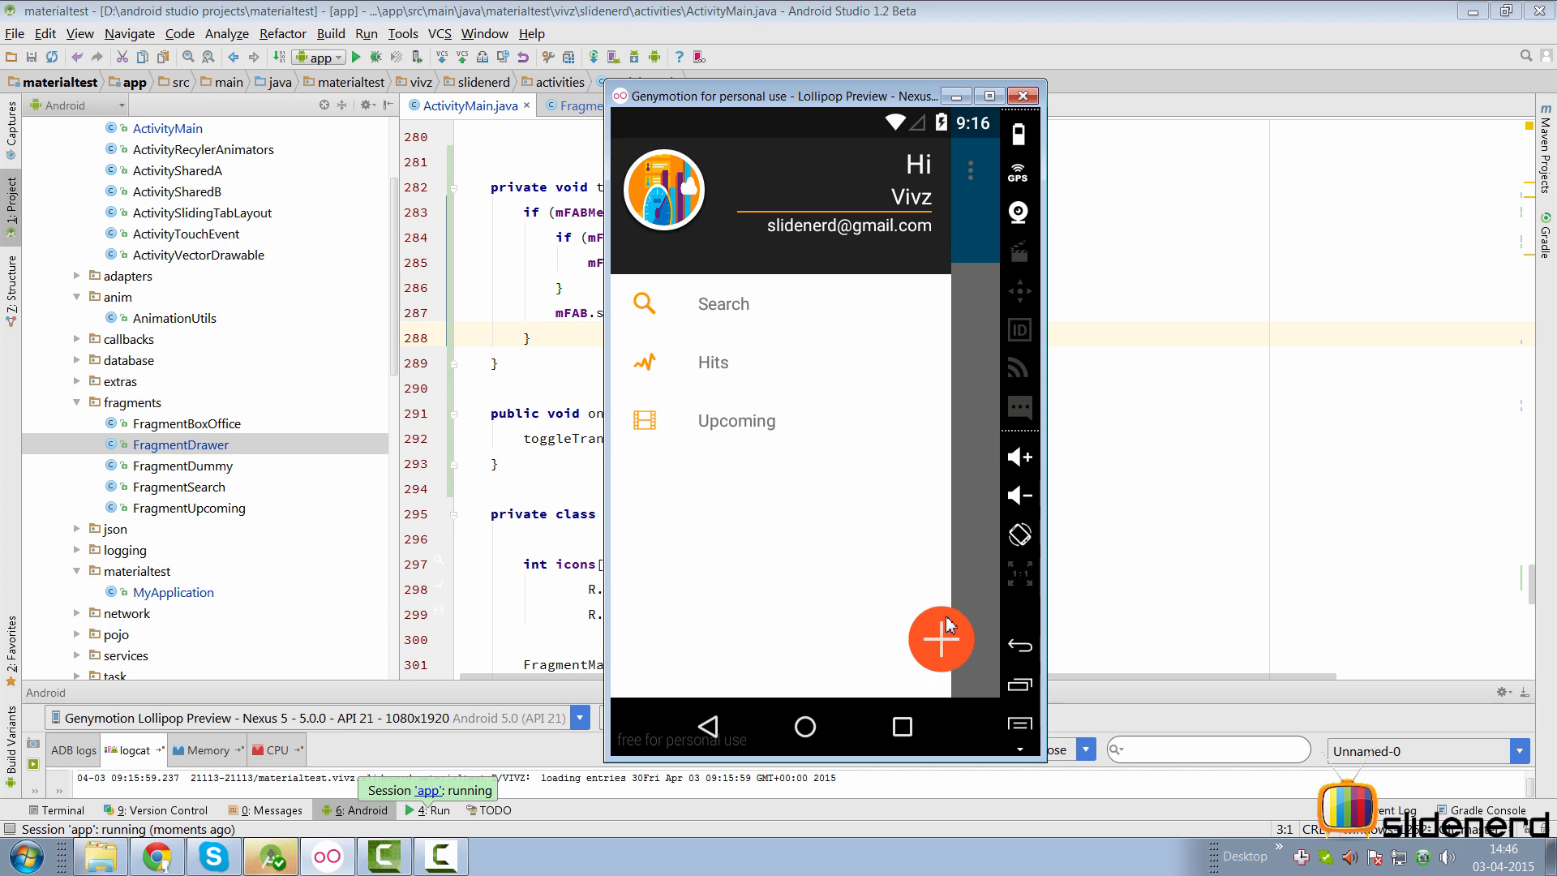
pyautogui.moveTo(886, 537)
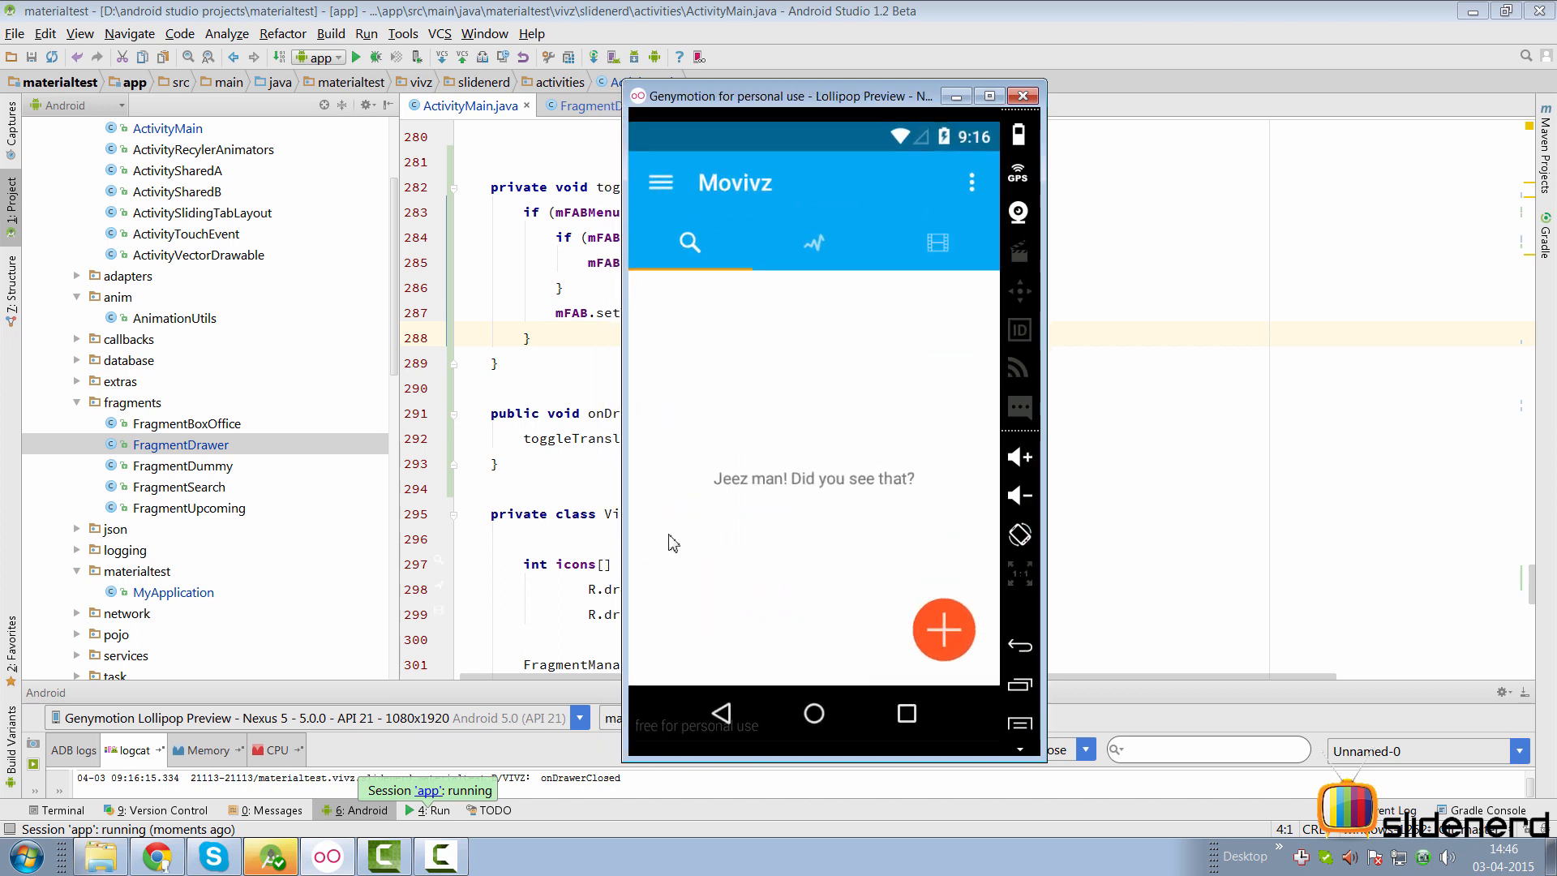
pyautogui.moveTo(660, 182)
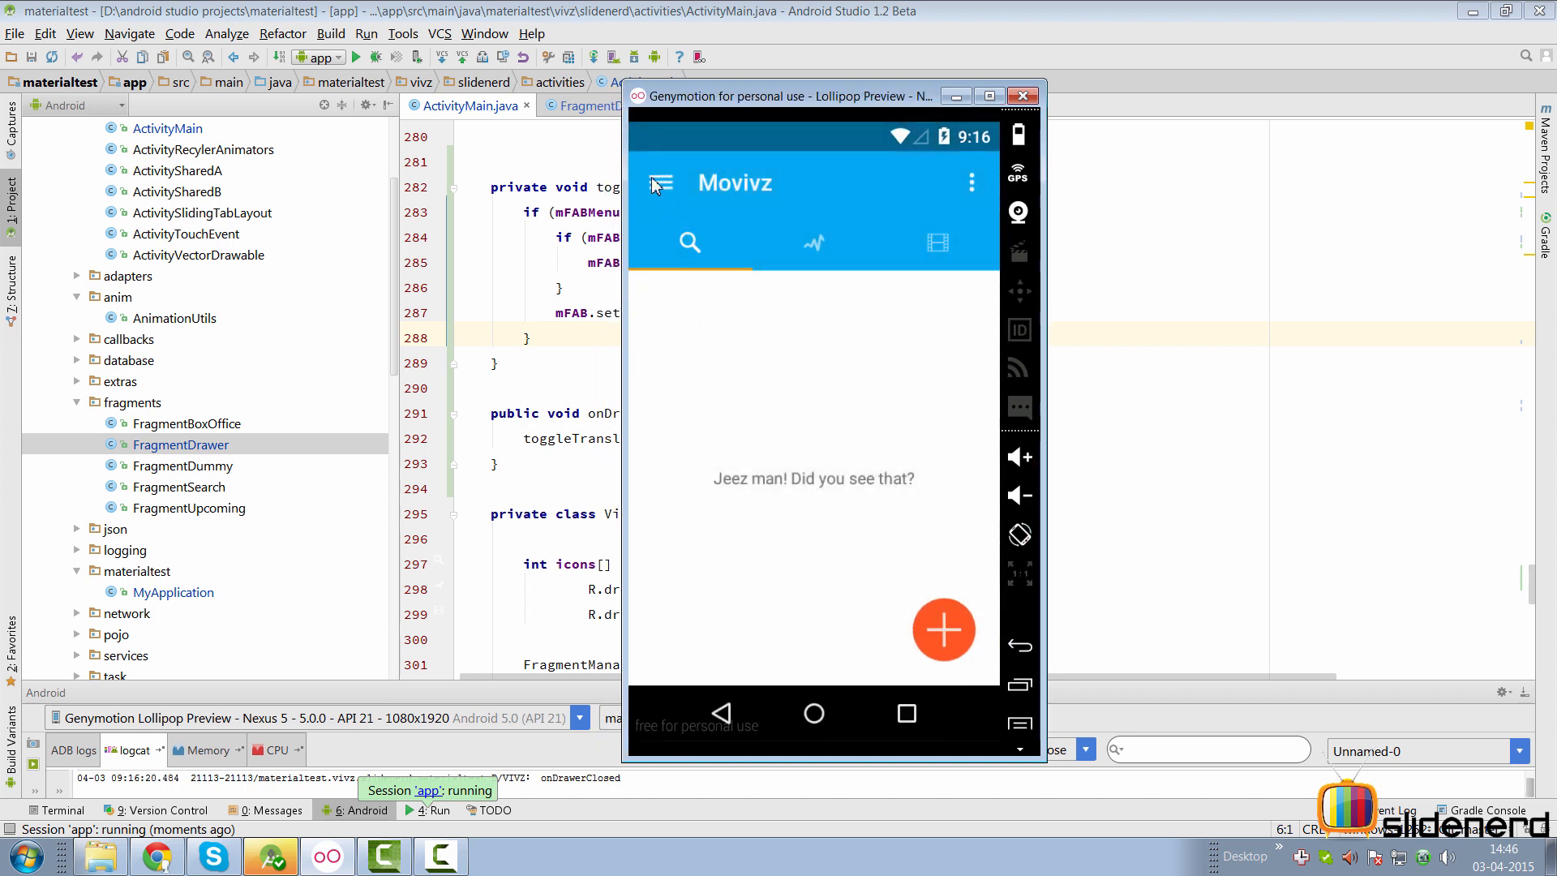
pyautogui.moveTo(772, 395)
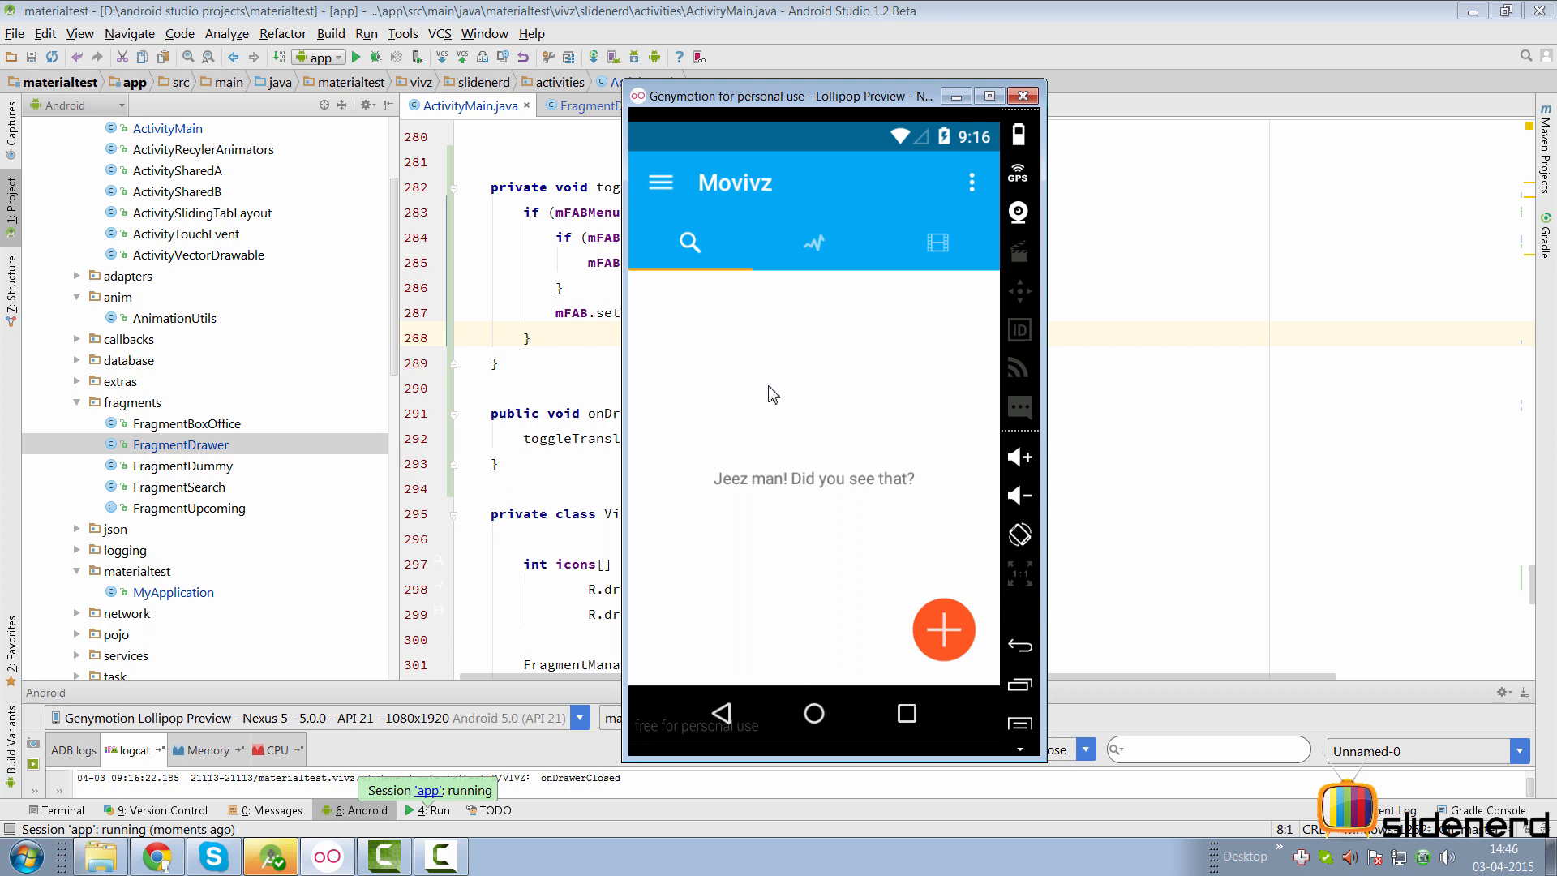
pyautogui.moveTo(813, 714)
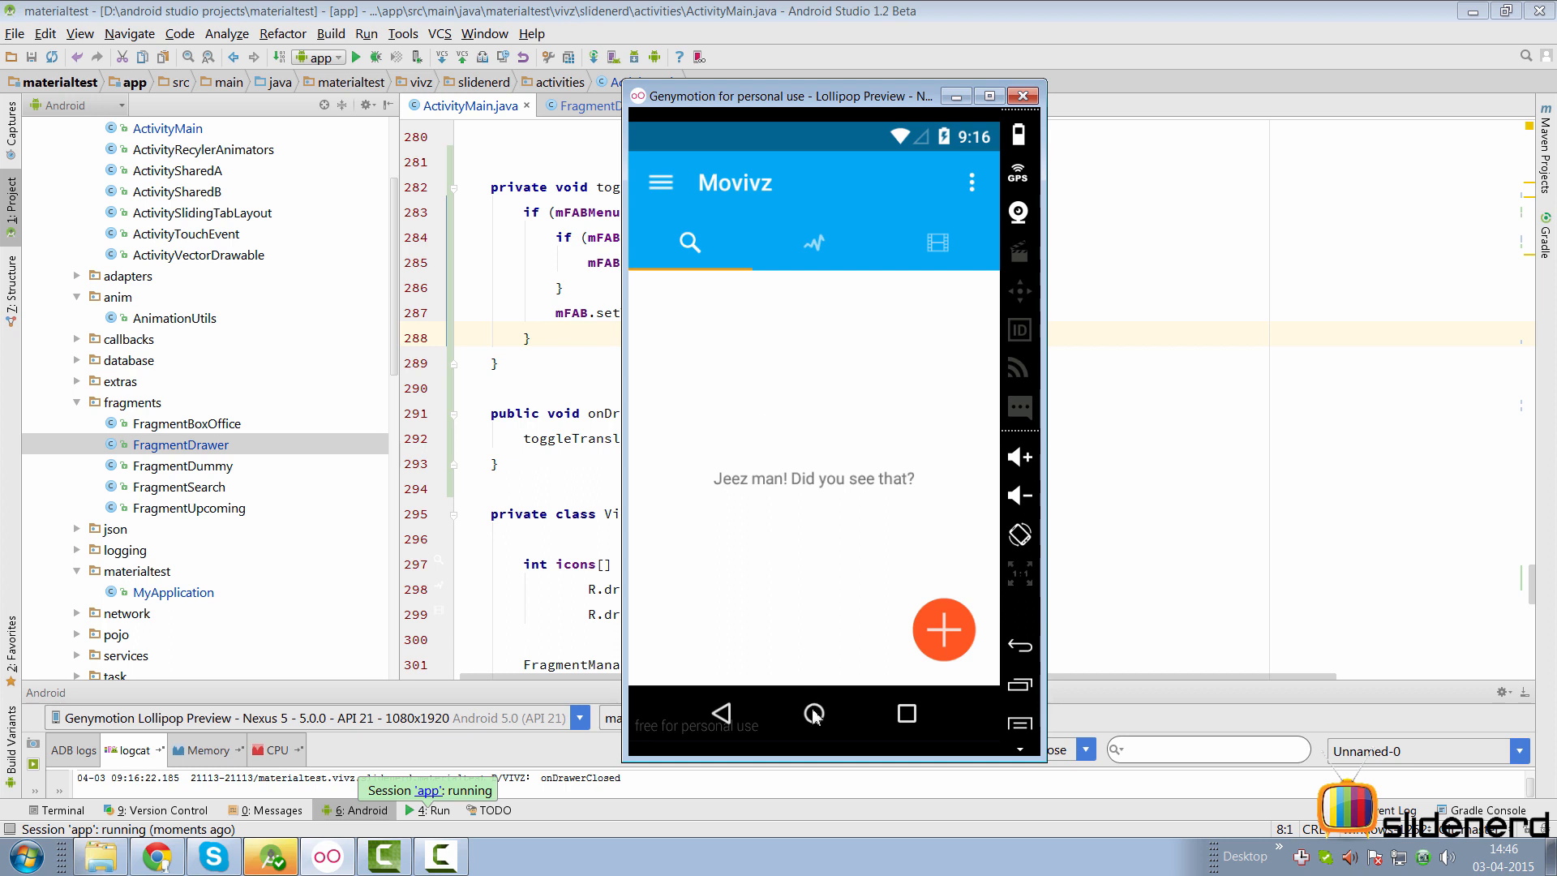
# Clear Movivz's app data from Settings > Apps, then back out to relaunch it.
pyautogui.click(813, 713)
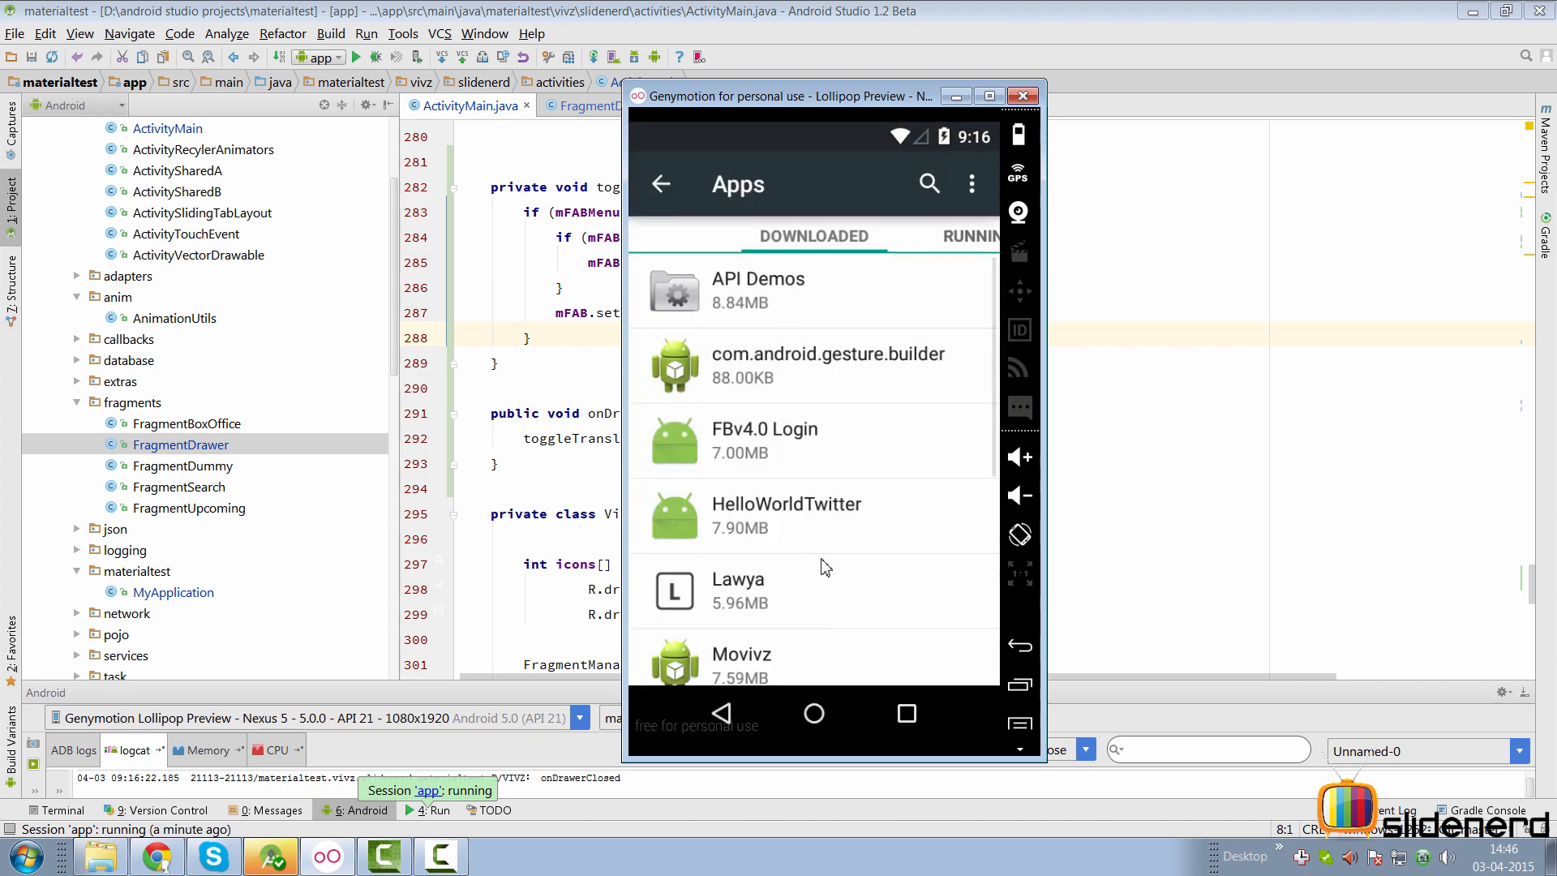
pyautogui.click(740, 654)
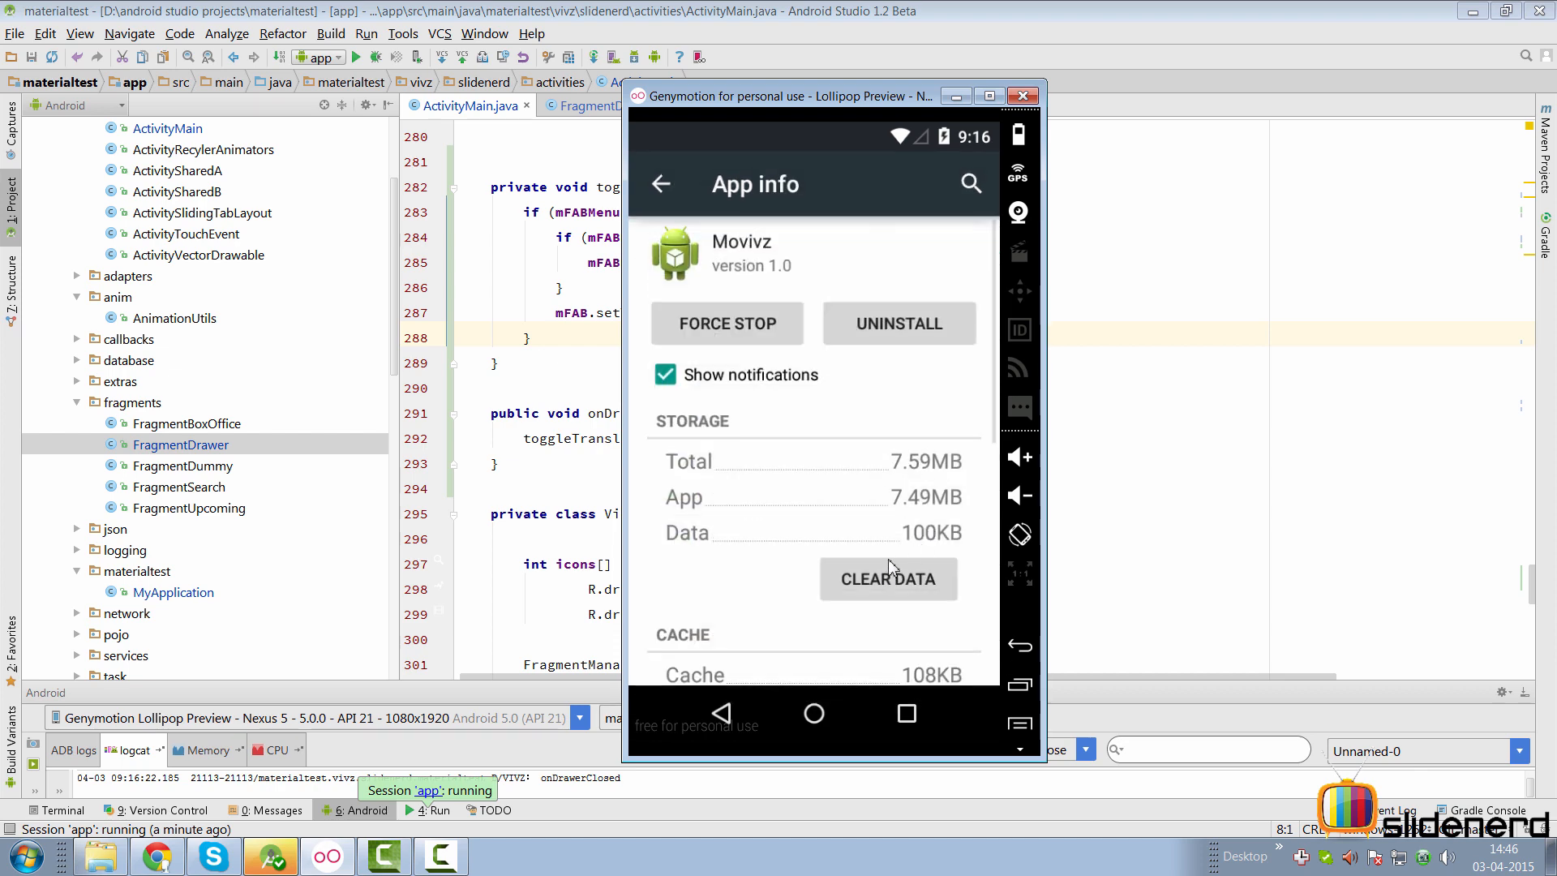
pyautogui.click(886, 579)
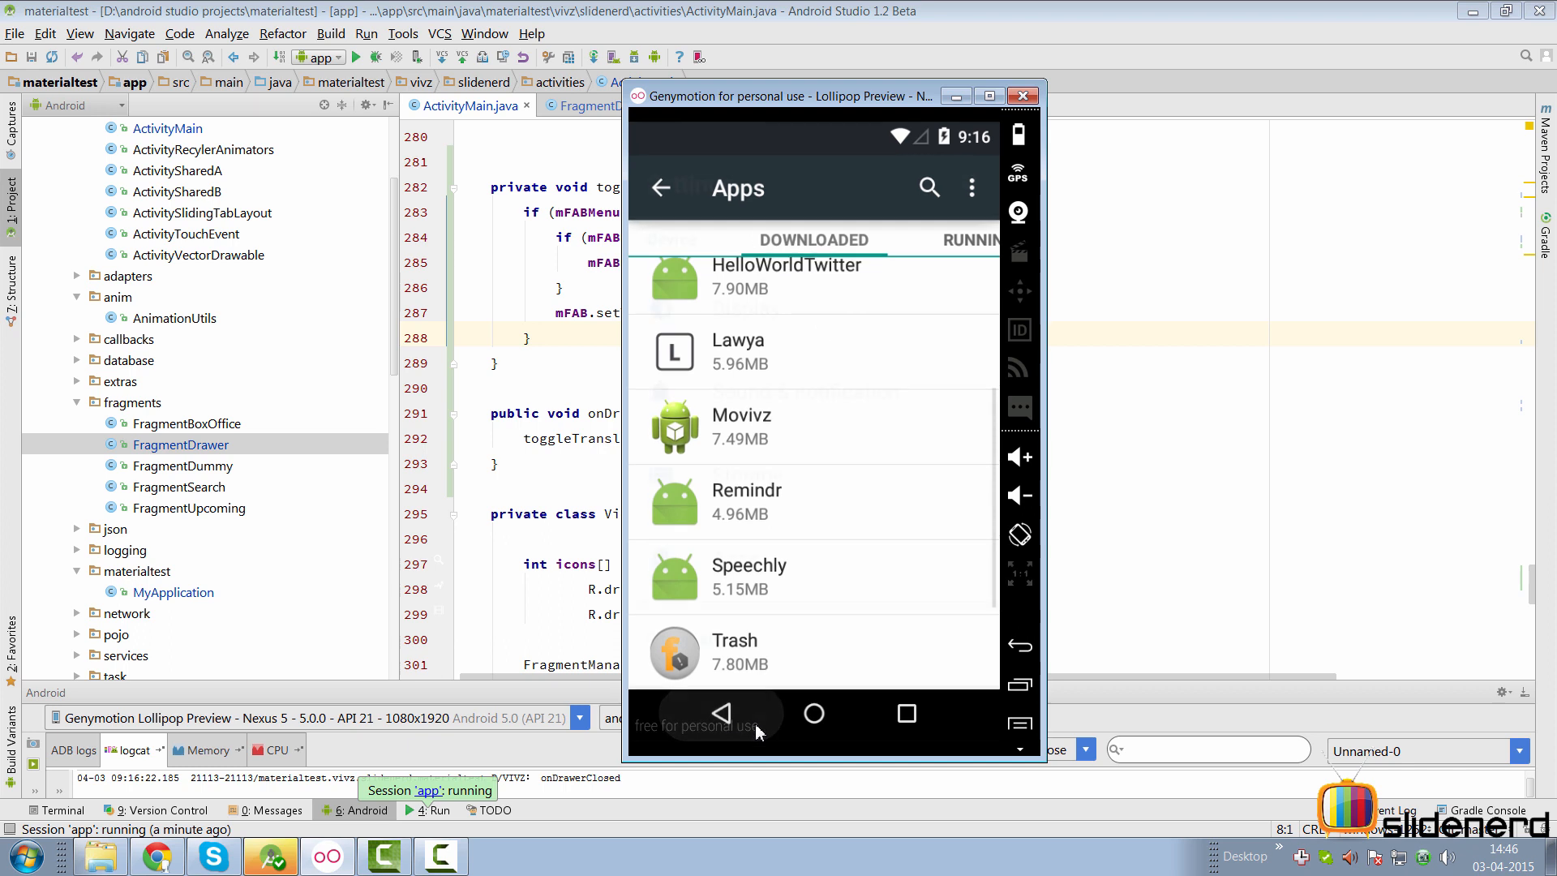
pyautogui.click(722, 712)
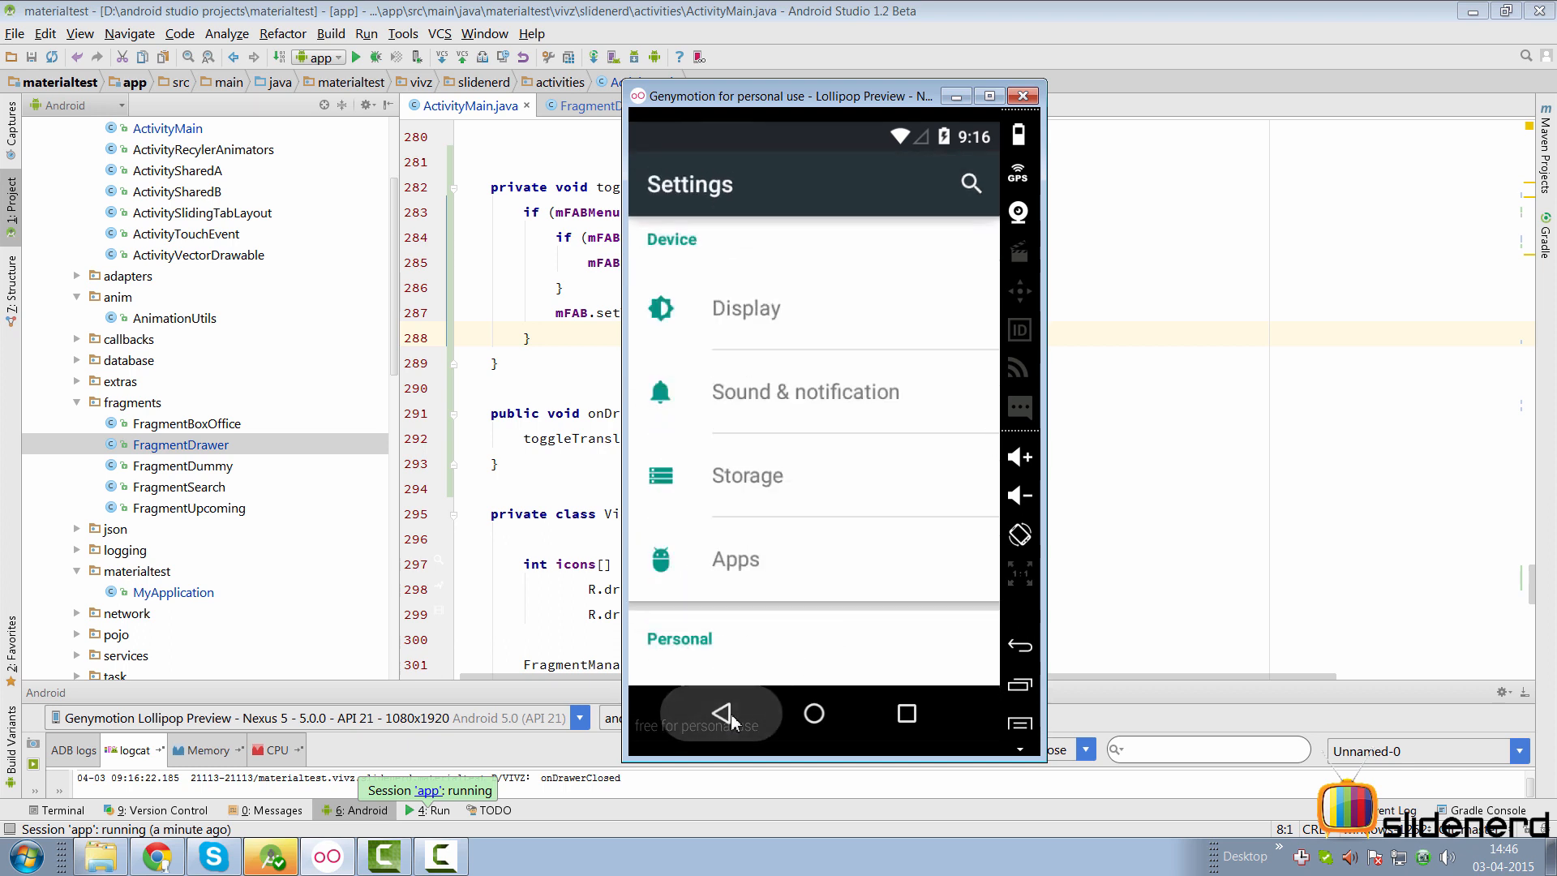
pyautogui.click(720, 713)
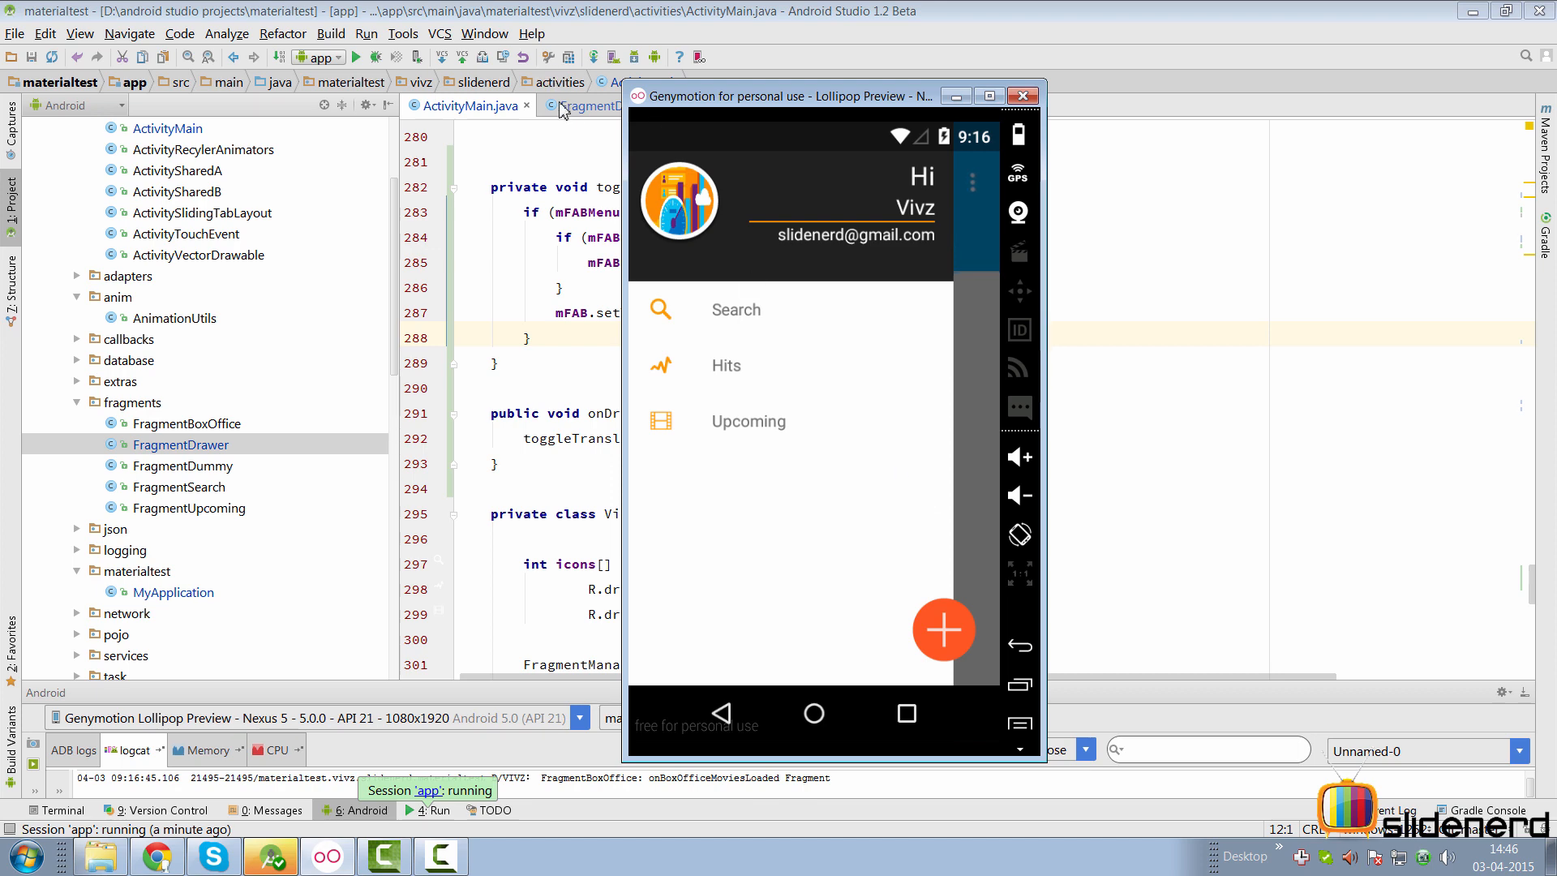
# Switch to FragmentDrawer.java and scroll down to setUp's ActionBarDrawerToggle callbacks.
pyautogui.click(615, 106)
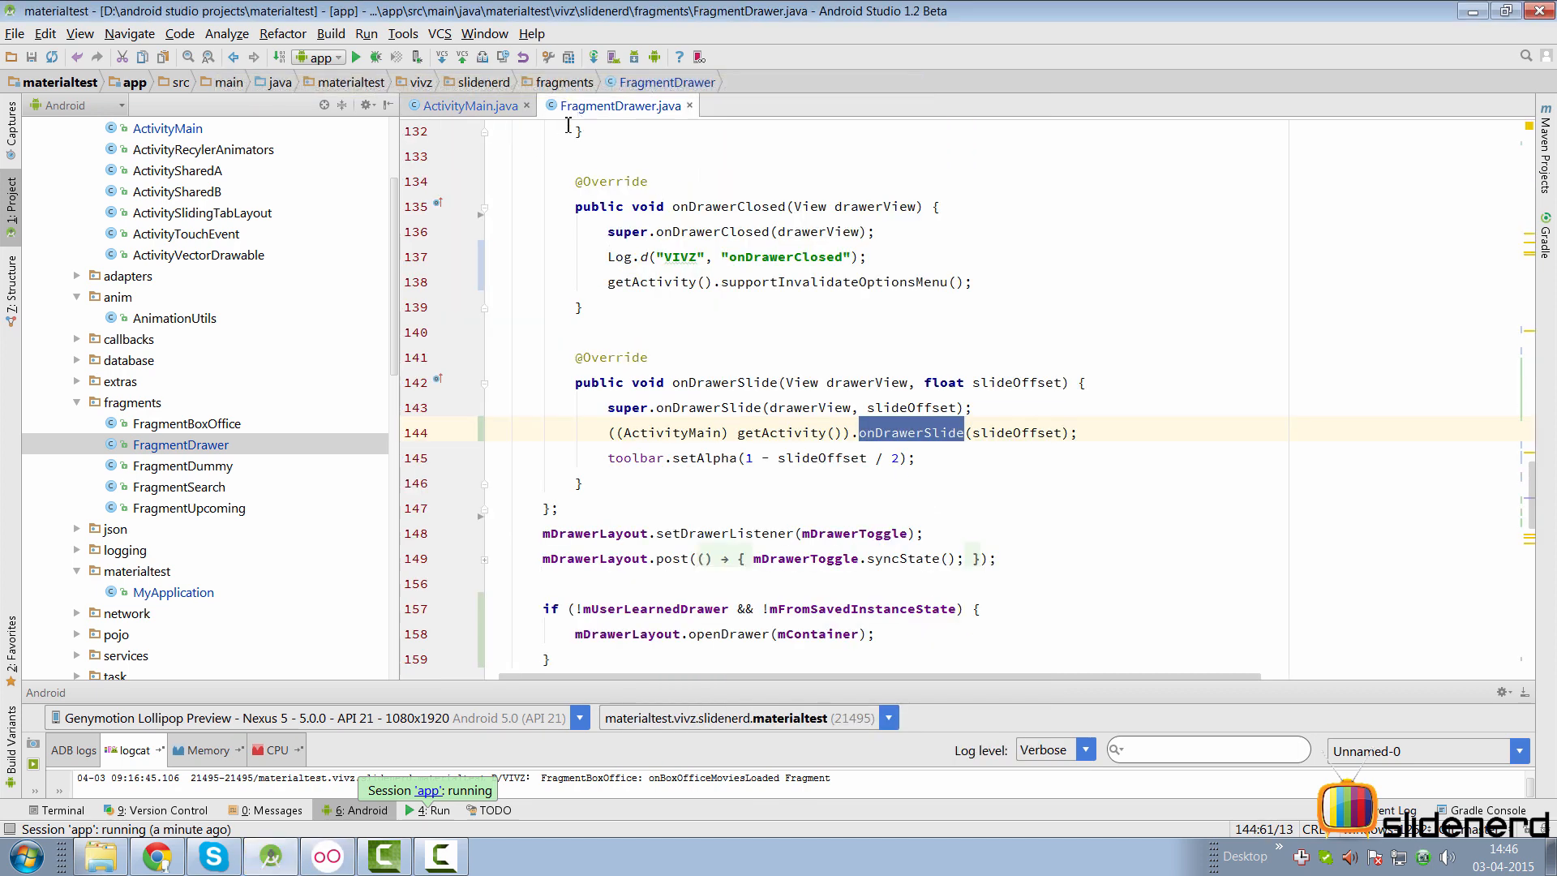
pyautogui.scroll(-3)
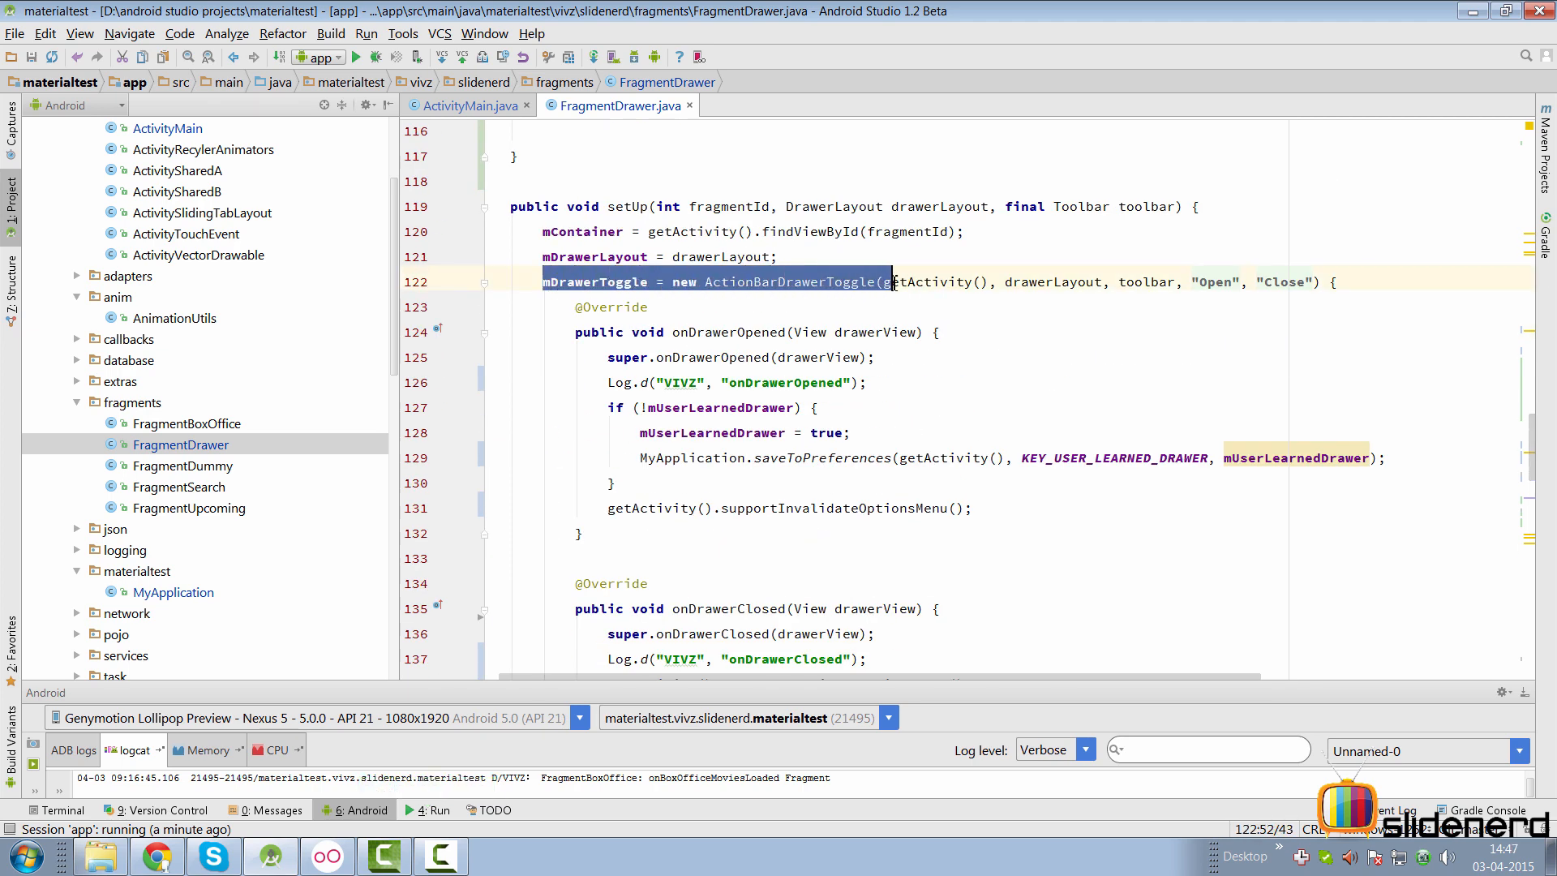
pyautogui.scroll(-3)
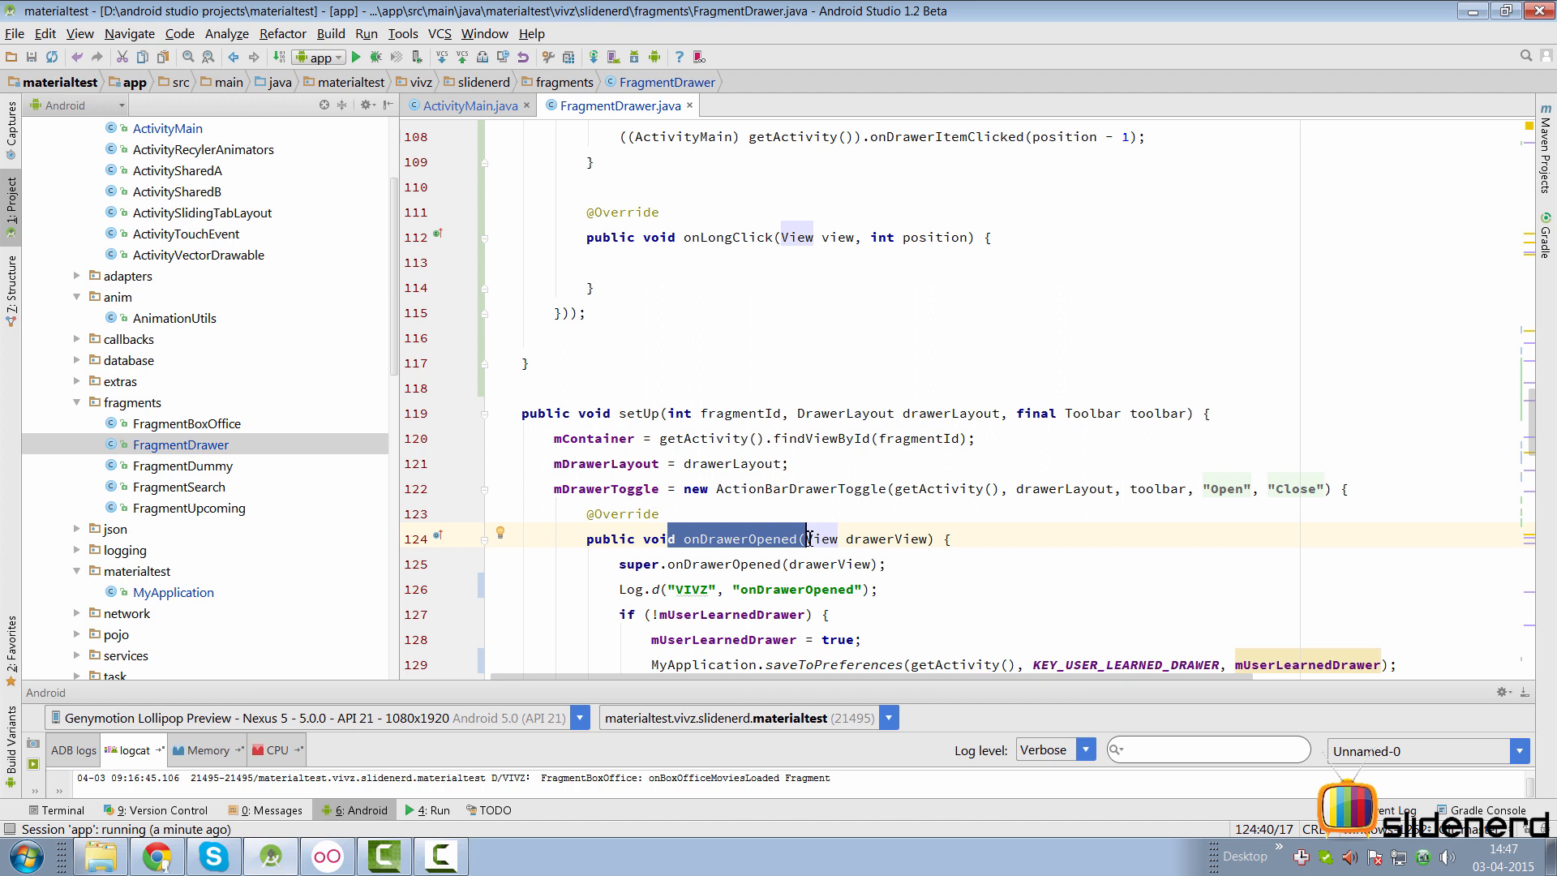
# Scroll to the mDrawerLayout.post Runnable holding syncState() and the !mUserLearnedDrawer openDrawer check.
pyautogui.scroll(-3)
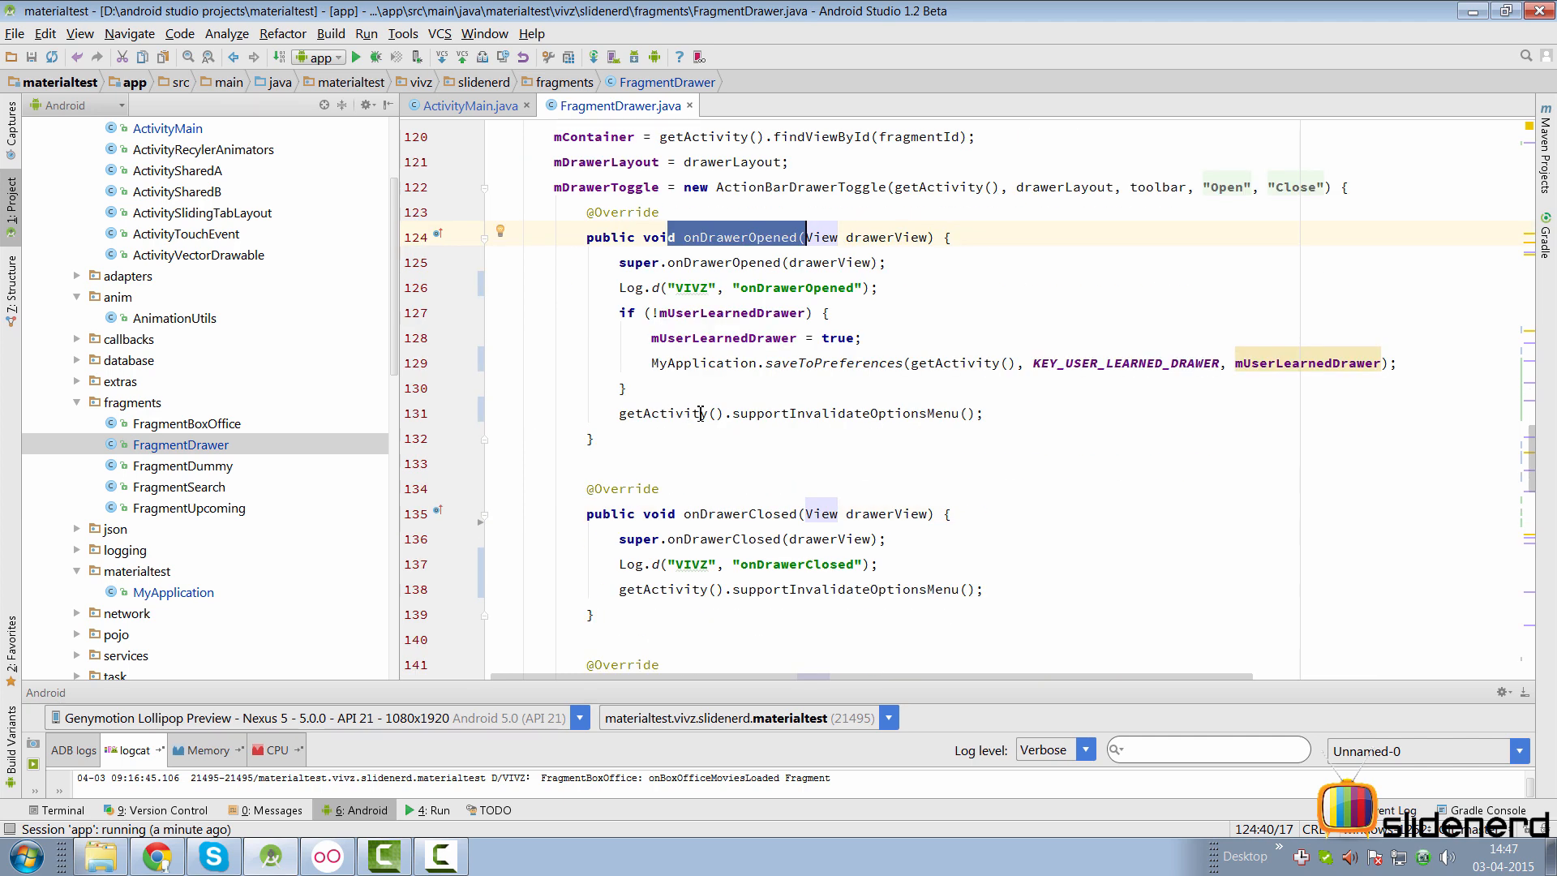
pyautogui.scroll(-3)
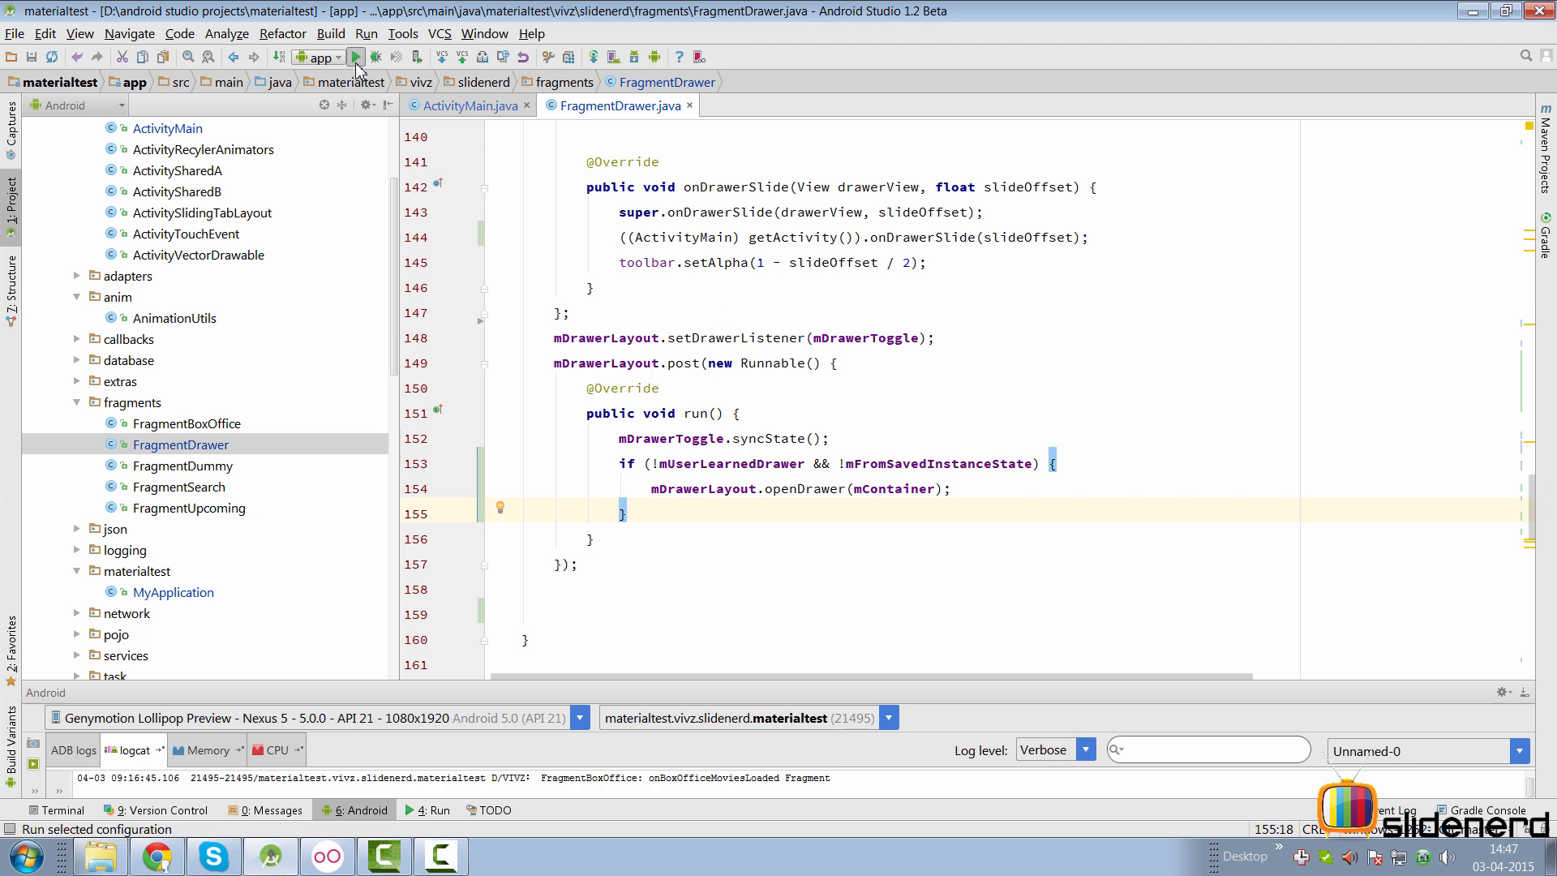
# Rebuild and run Movivz, watch the drawer auto-open, then go Home to the app list.
pyautogui.click(366, 57)
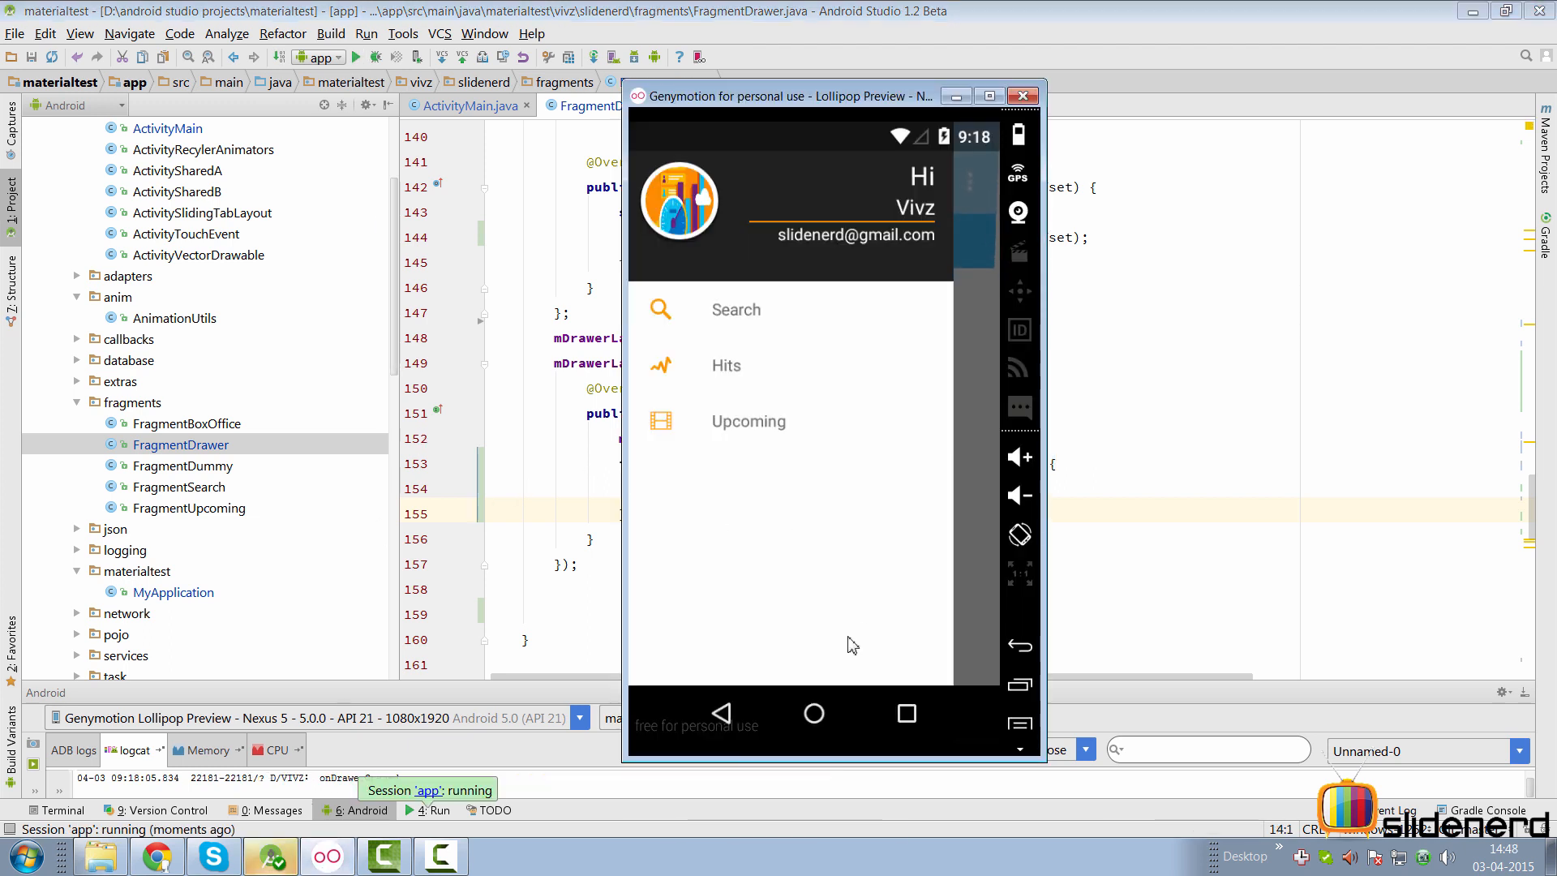
pyautogui.moveTo(961, 593)
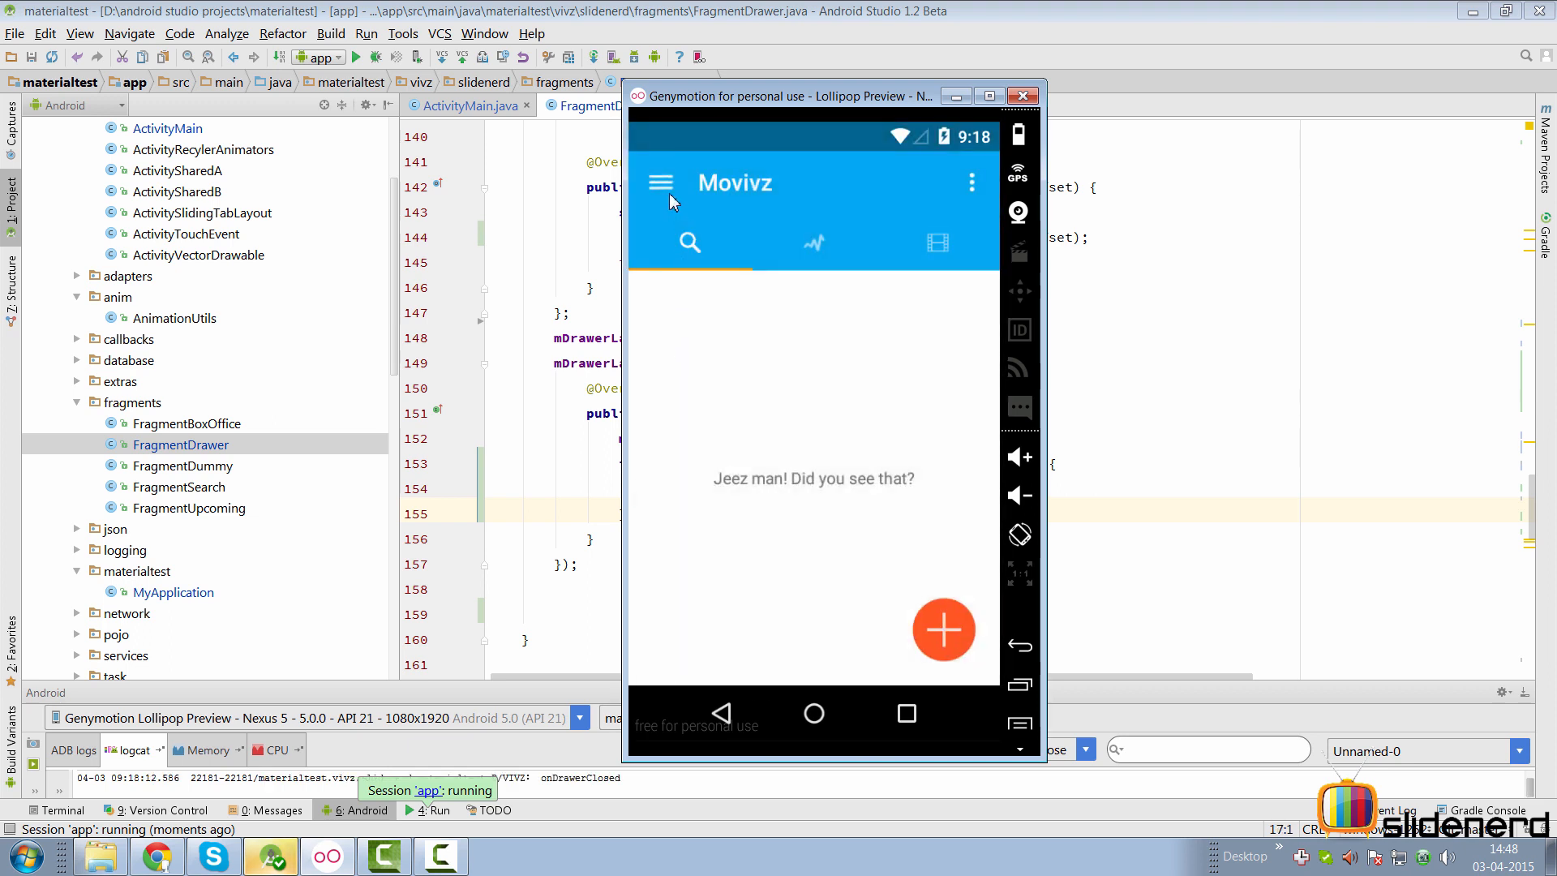
pyautogui.moveTo(808, 638)
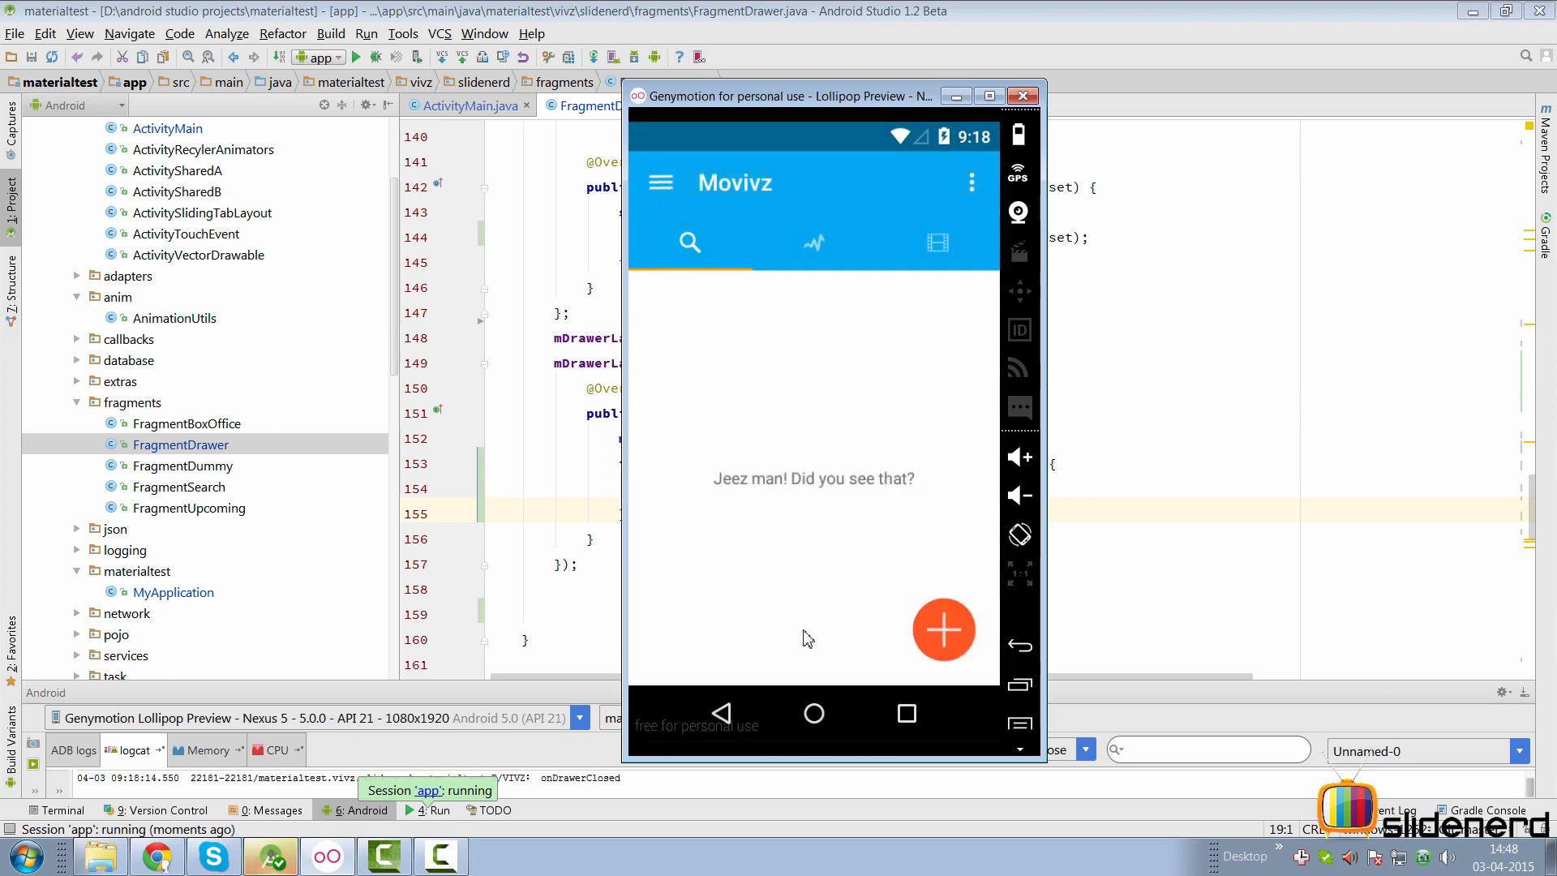
pyautogui.click(813, 713)
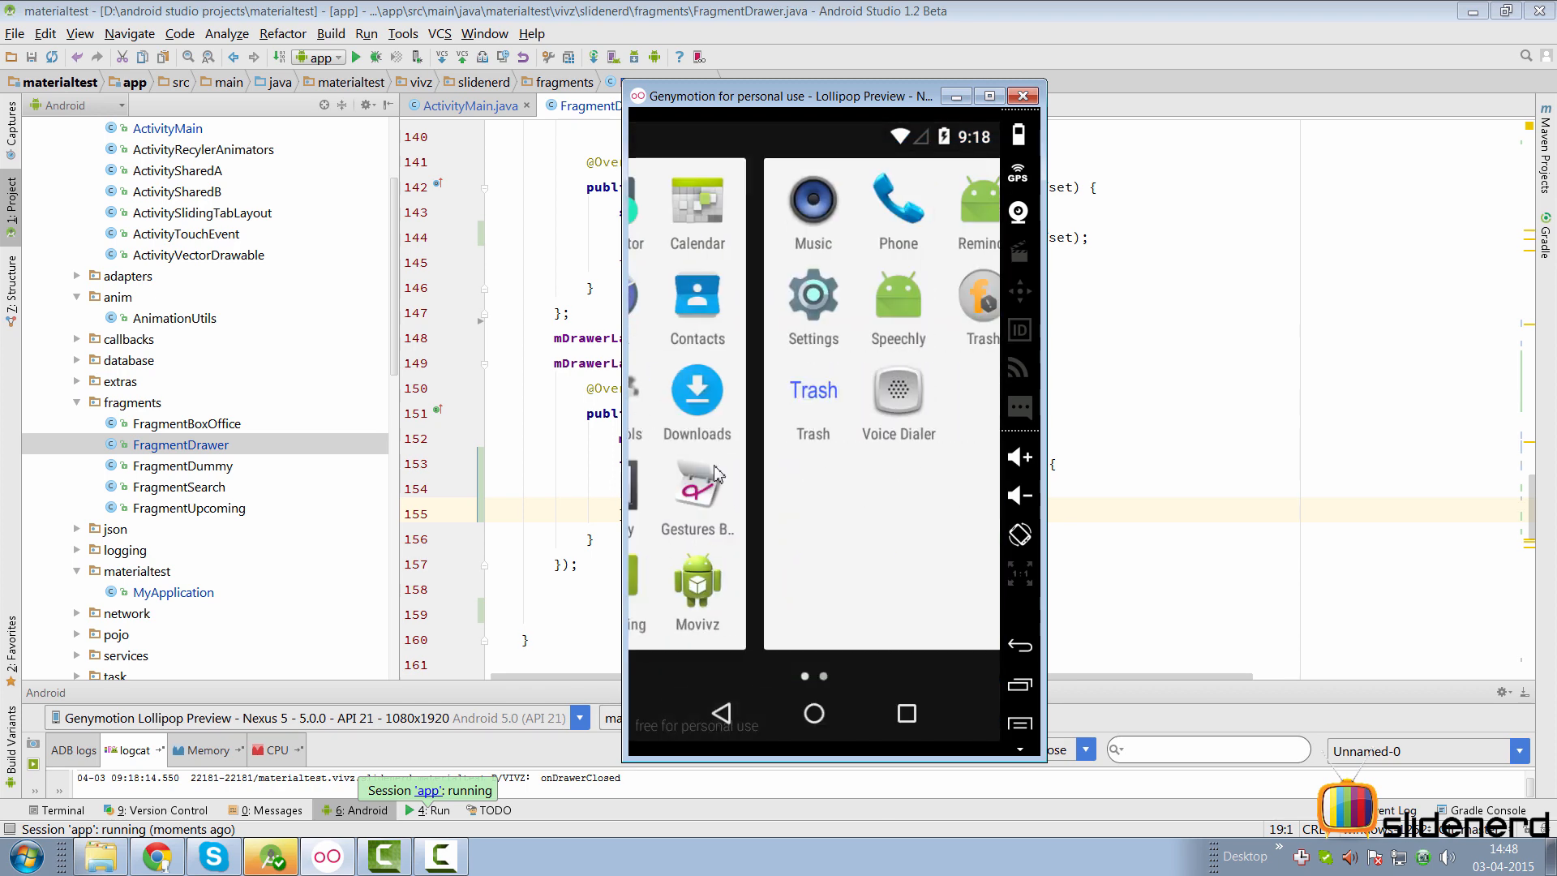
# Clear Movivz's app data in Genymotion Settings, then relaunch Movivz to confirm the drawer opens first.
pyautogui.click(812, 300)
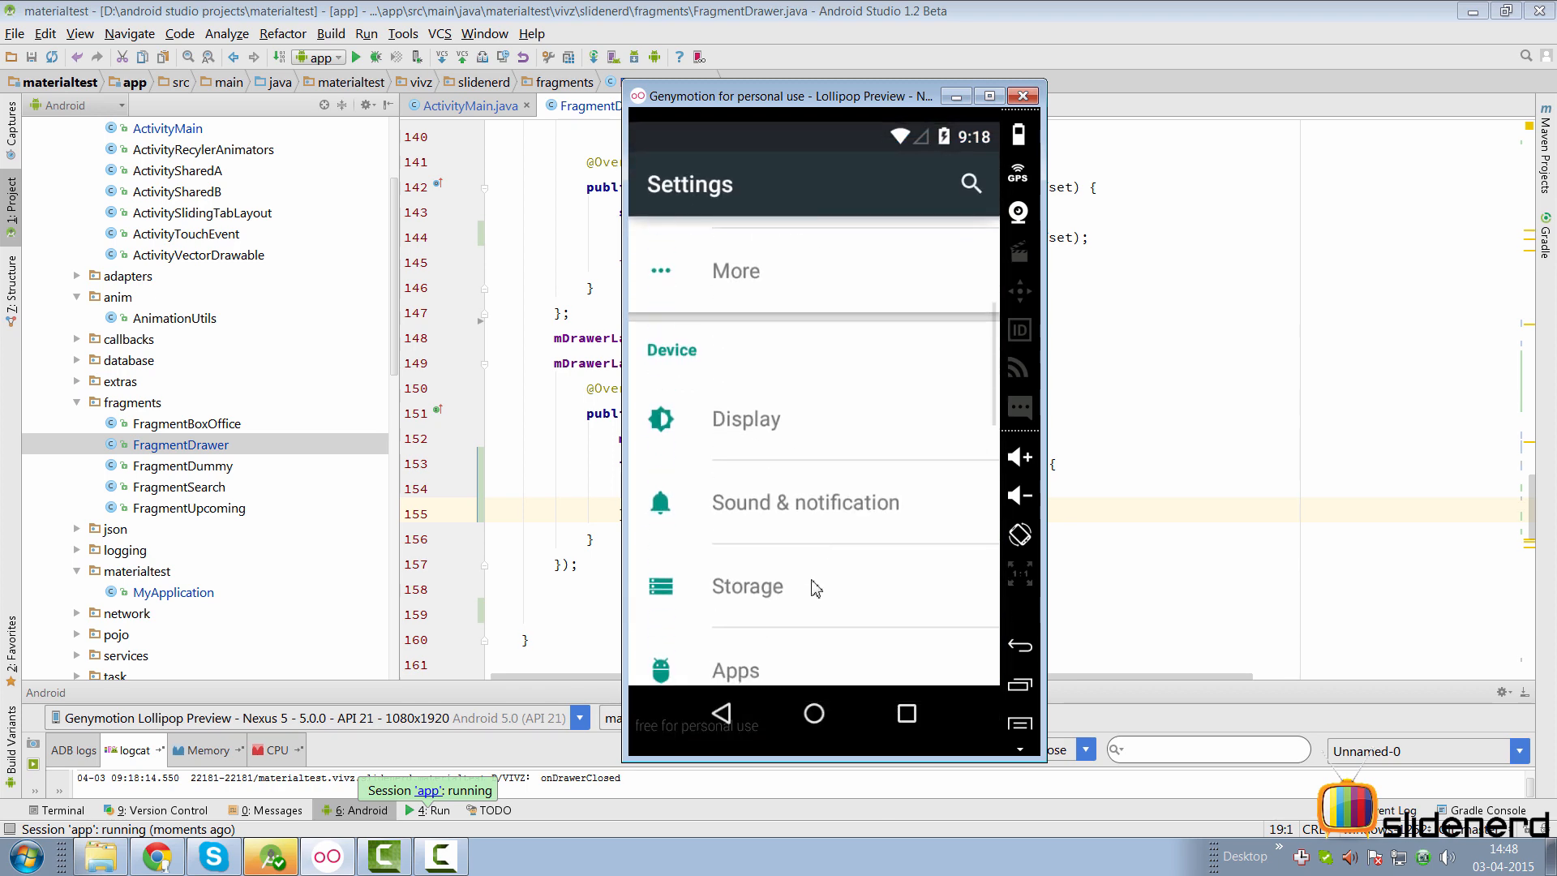
pyautogui.click(734, 671)
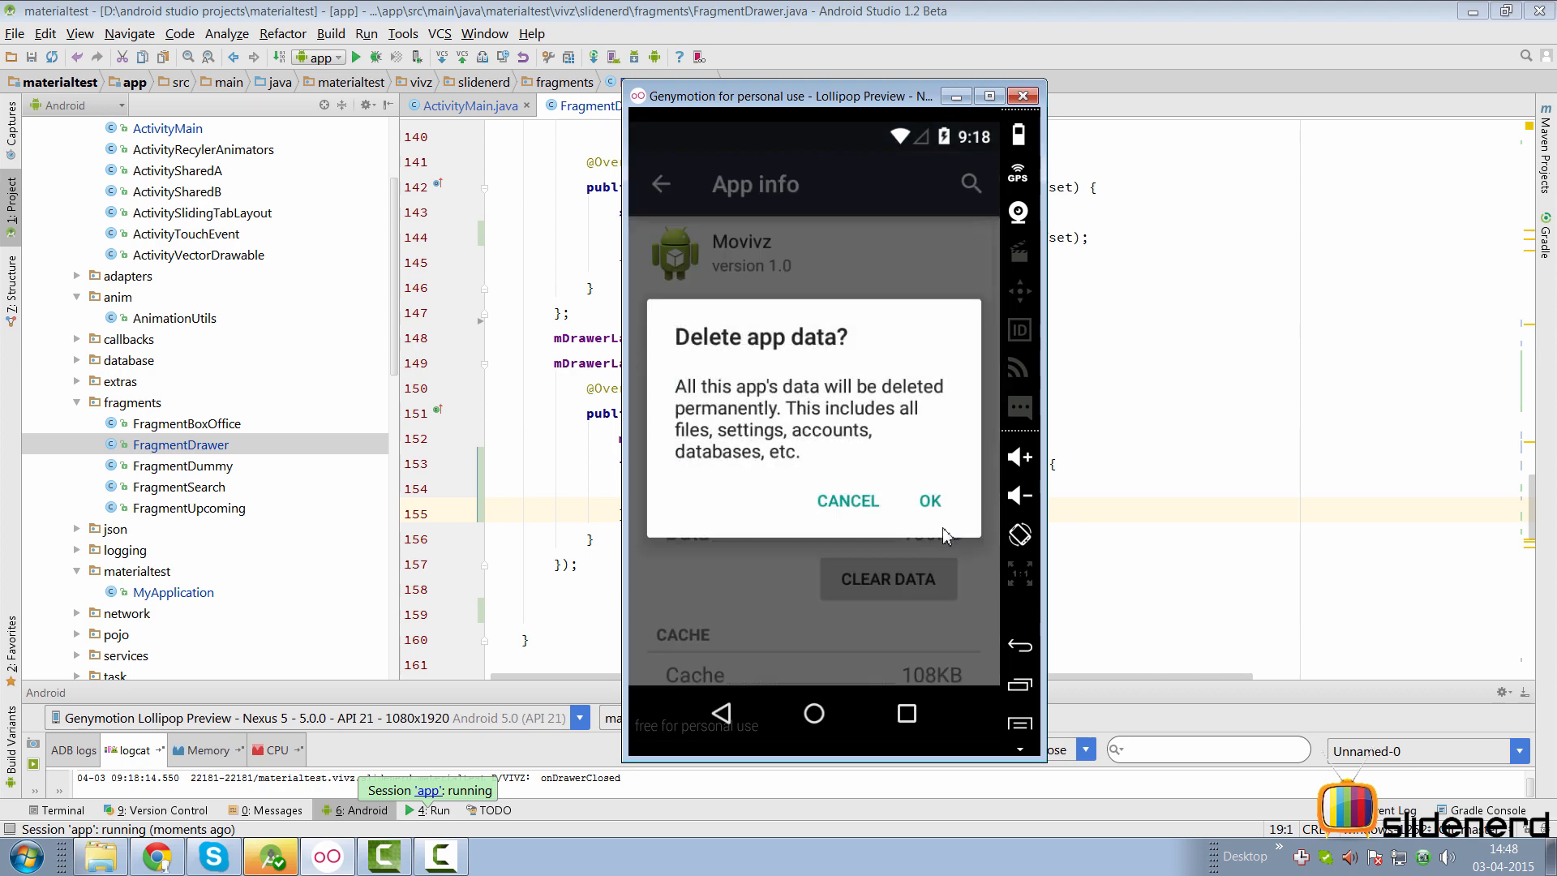
pyautogui.click(928, 500)
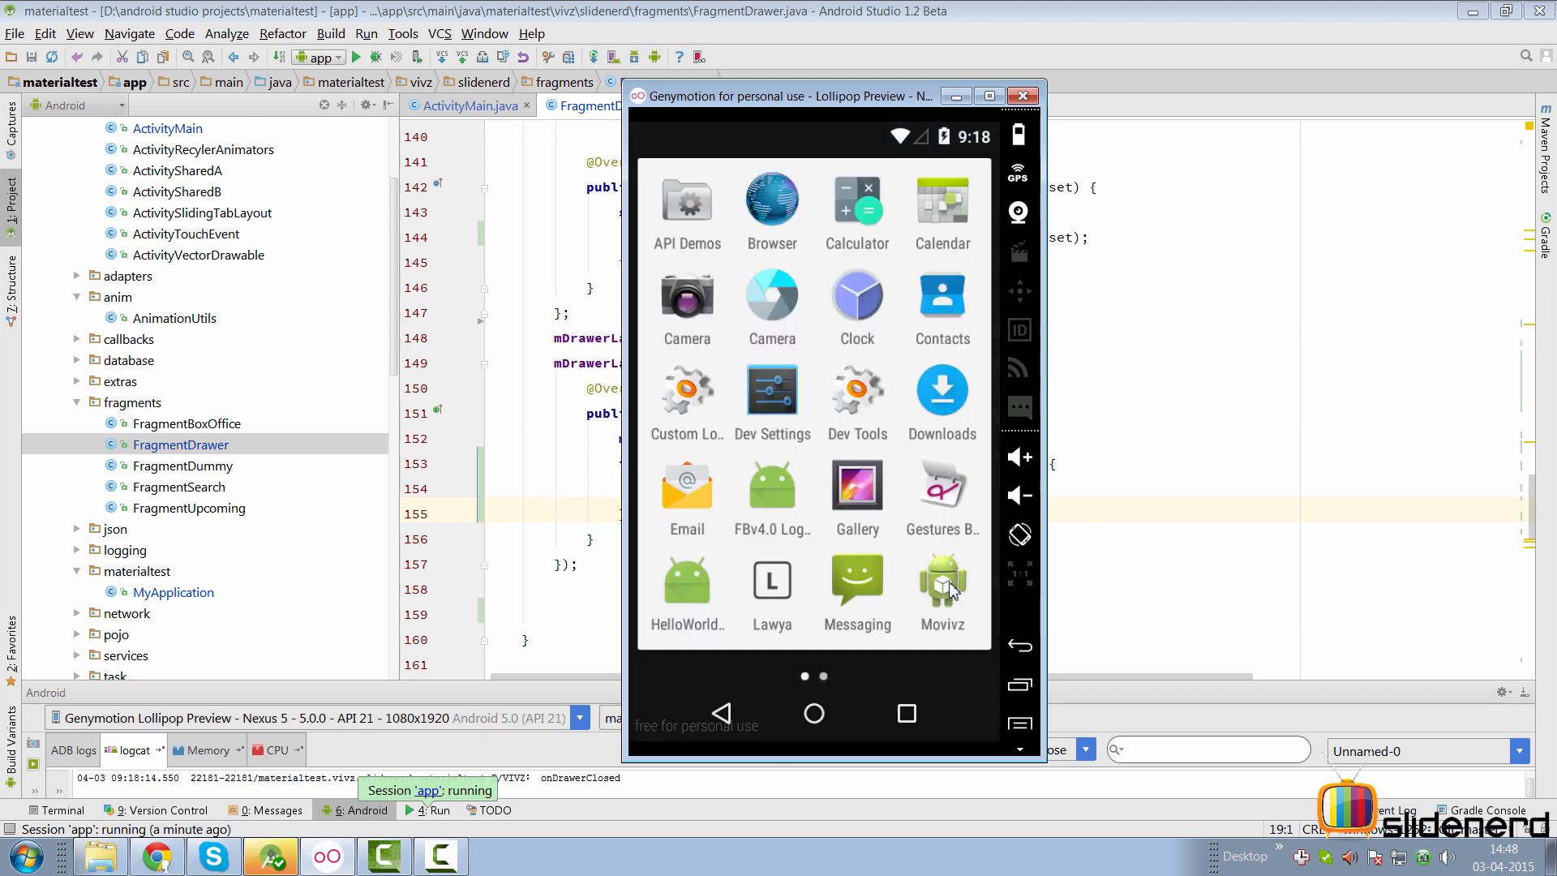
pyautogui.click(941, 580)
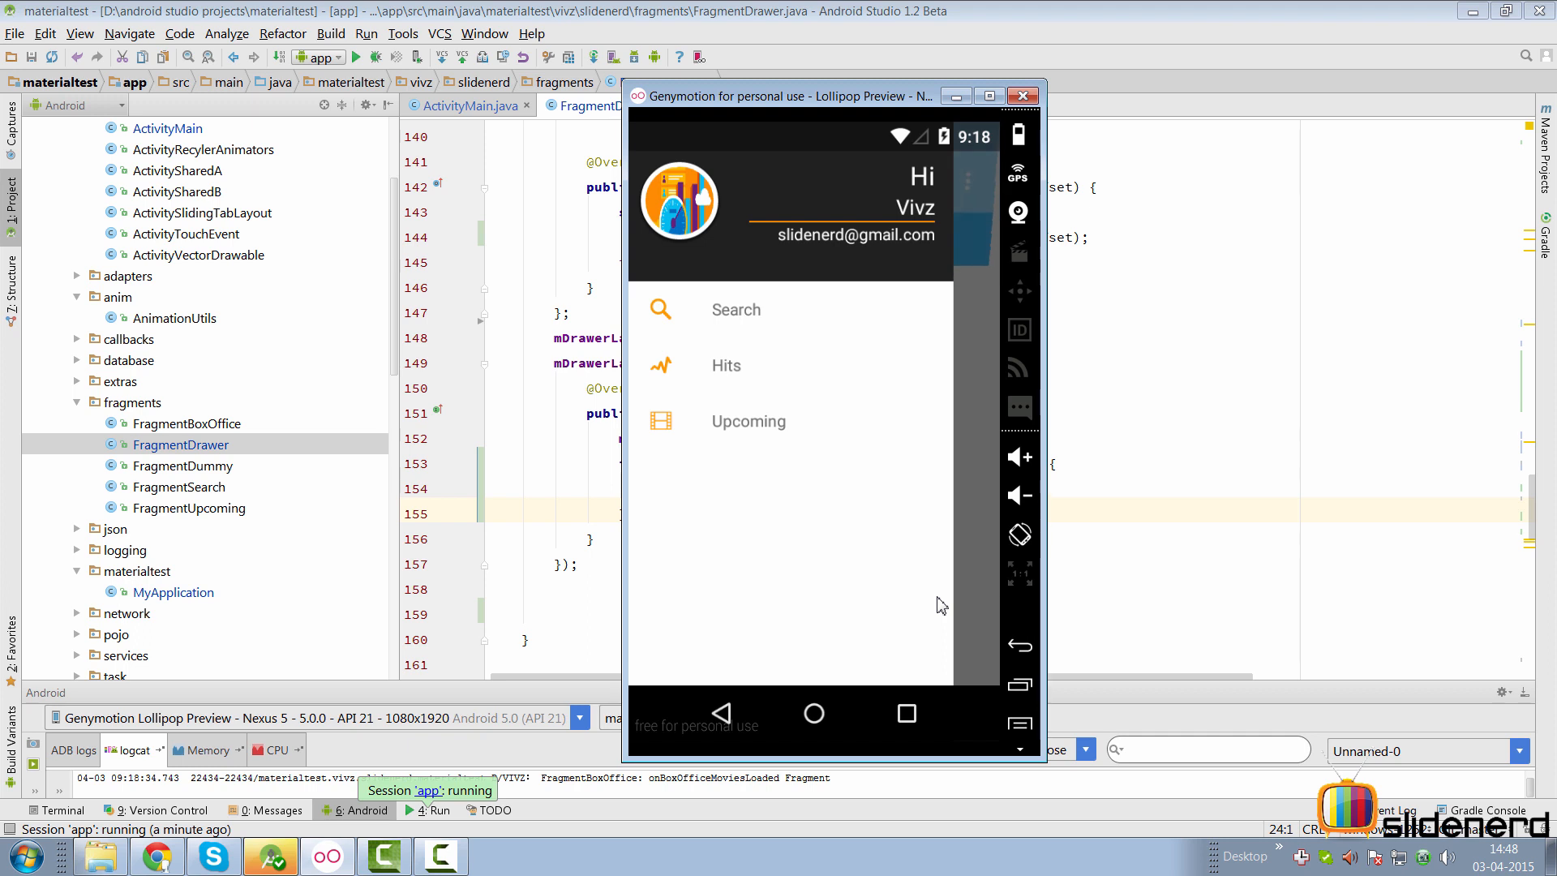